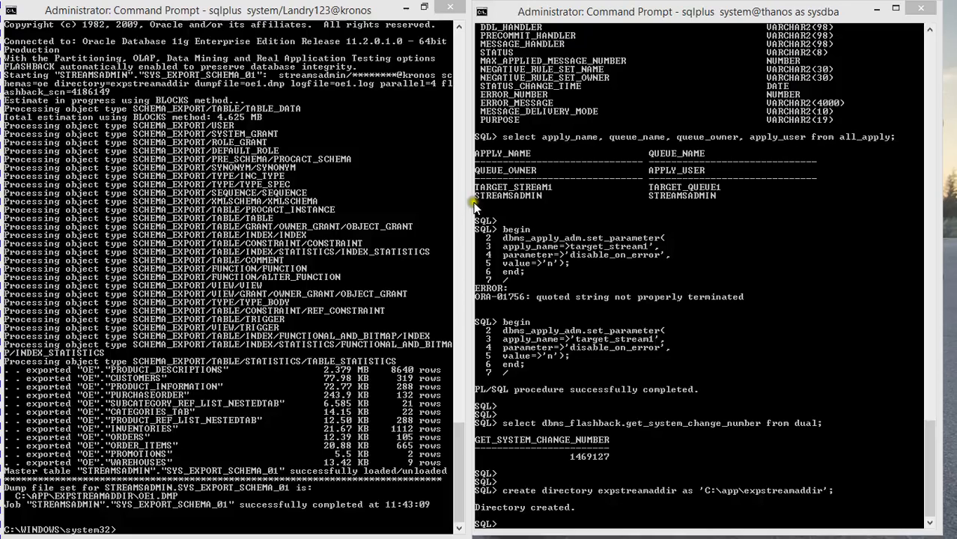
mouse_move(377, 274)
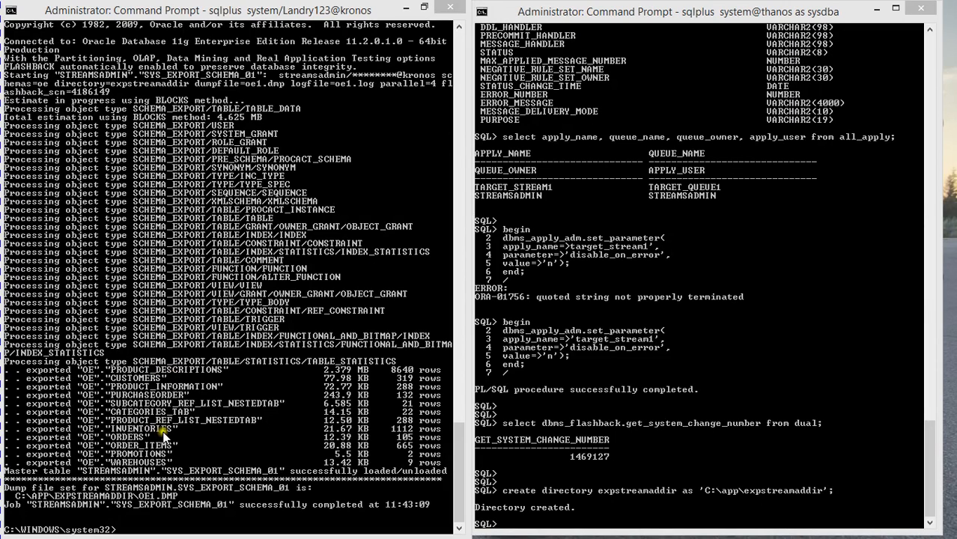
mouse_move(164, 466)
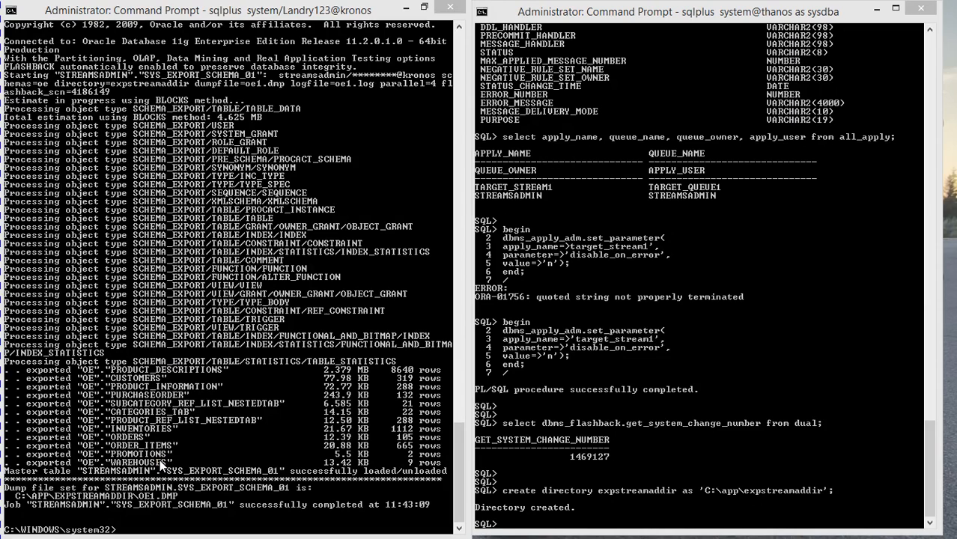
mouse_move(163, 468)
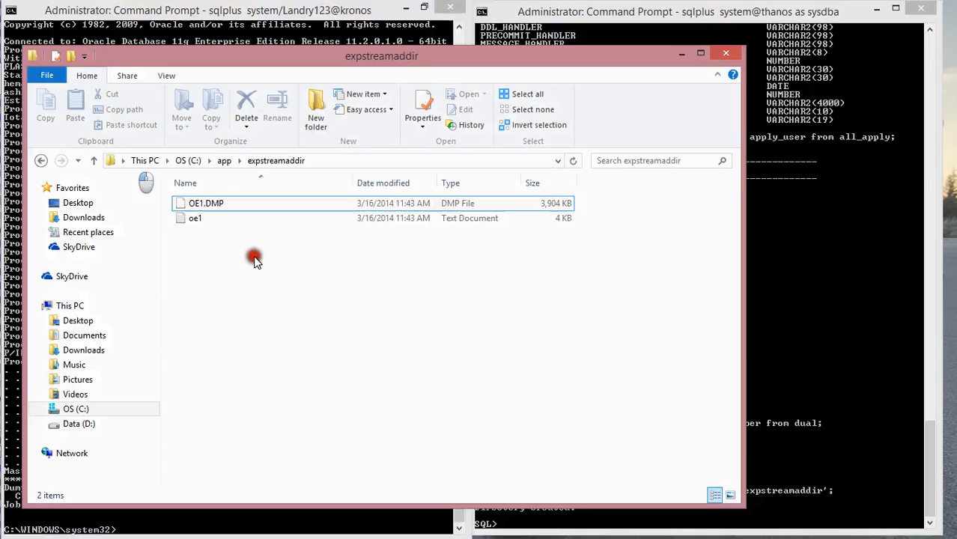
Step: Select OE1.DMP (about 3.9 MB) in C:\app\expstreamaddir to confirm the export dump exists
click(206, 203)
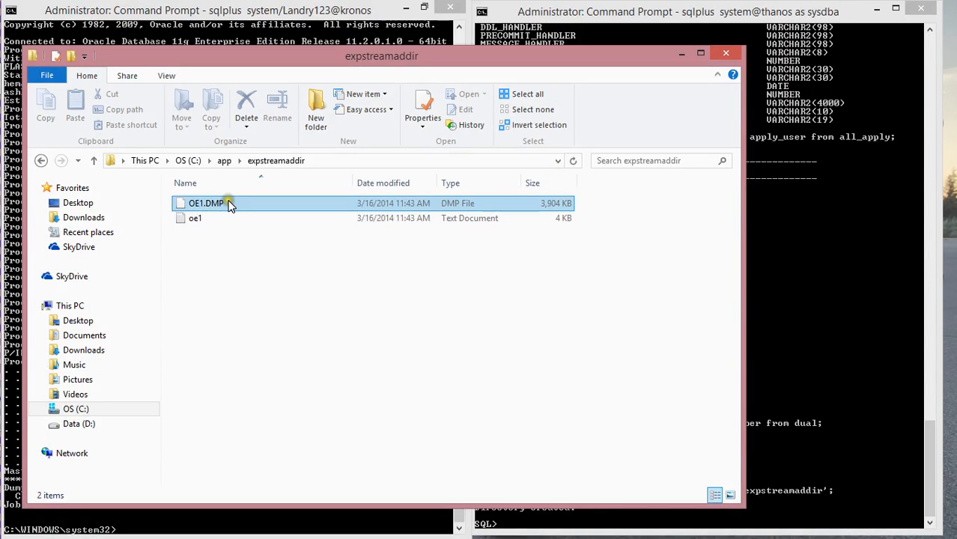
mouse_move(260, 204)
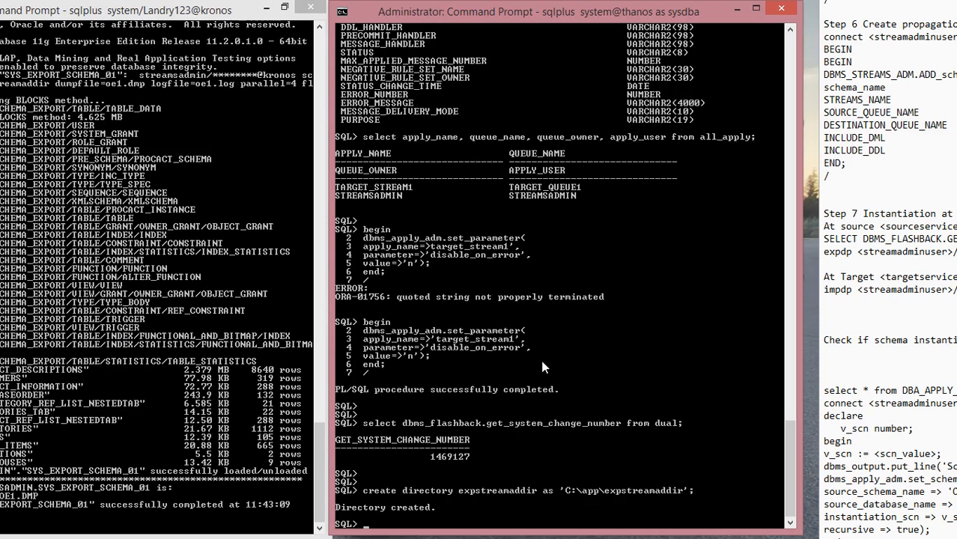
Step: Drop to the Windows shell with host and begin impdp as streamsadmin@thanos
text(host)
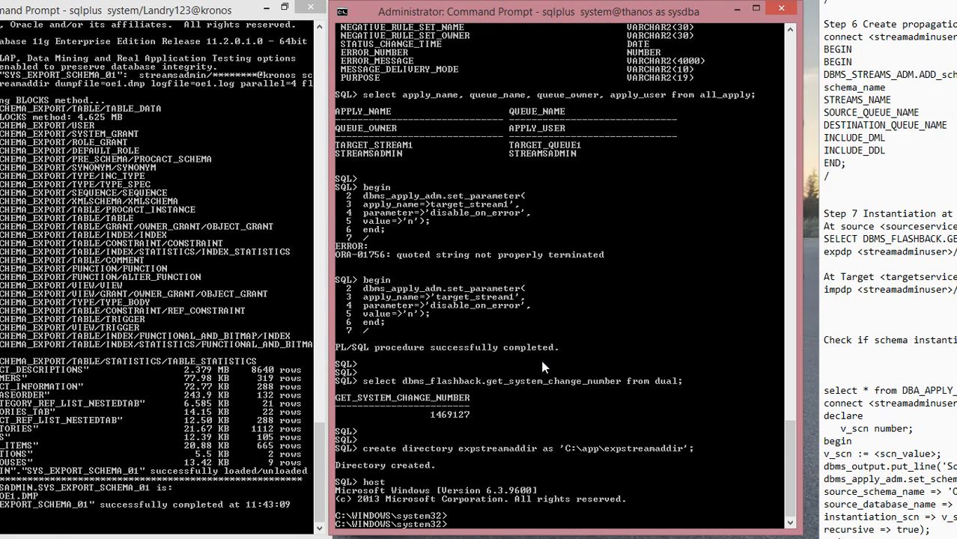
text(impdp)
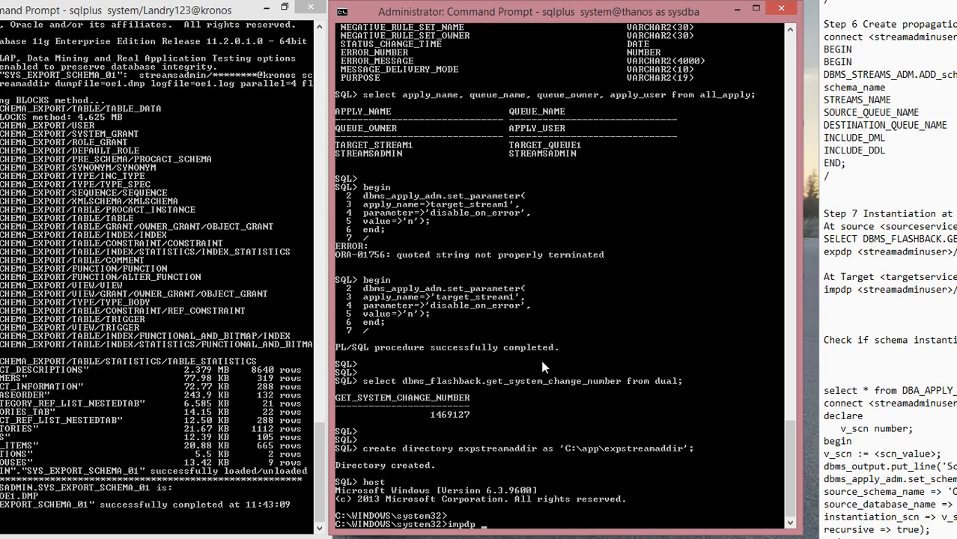
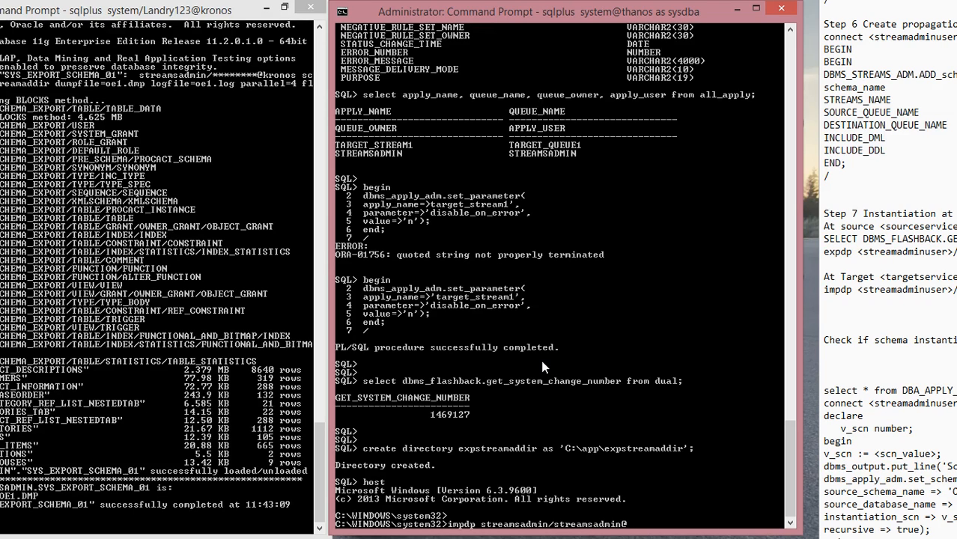
text(@thanos)
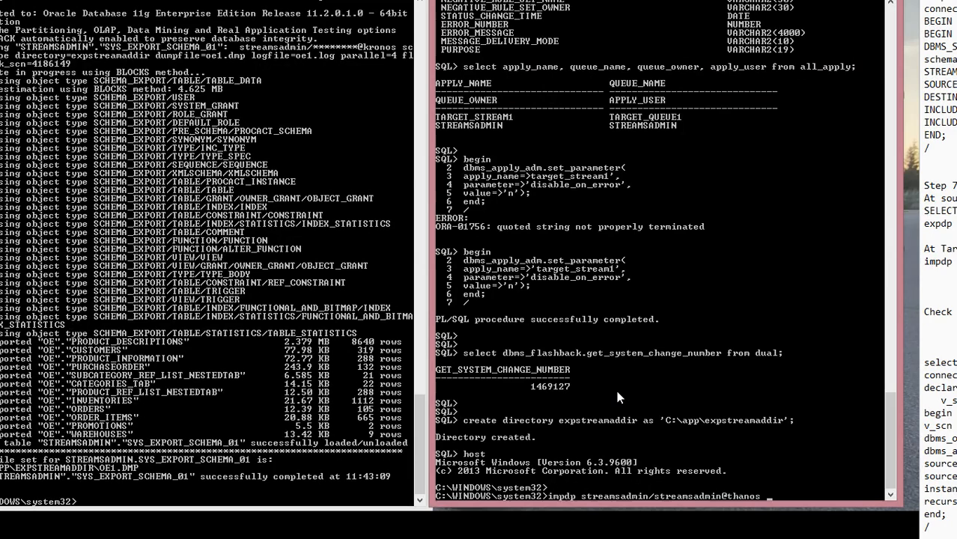
Step: Add schemas=oe, directory=expstreamaddir and the oe1.dmp dump file to the import
text(schemas=oe)
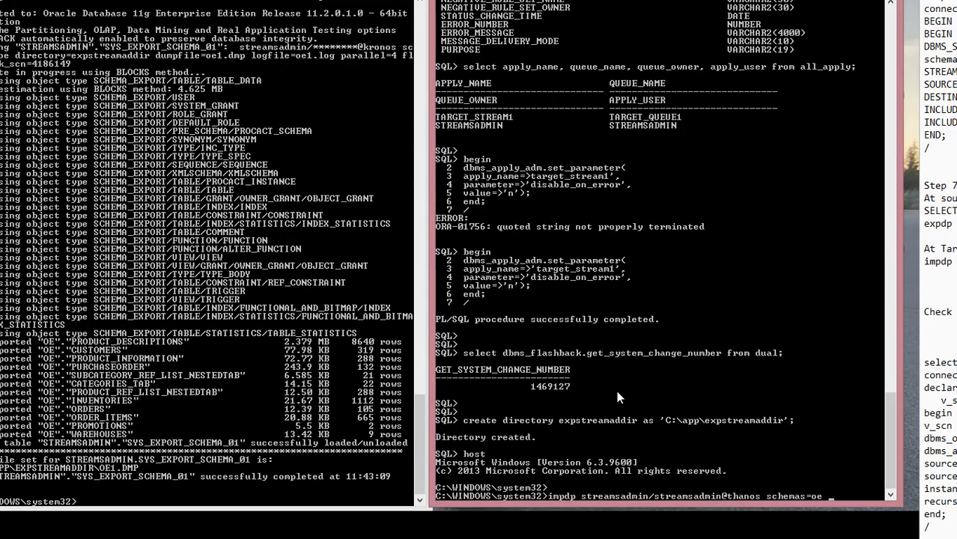
text(di)
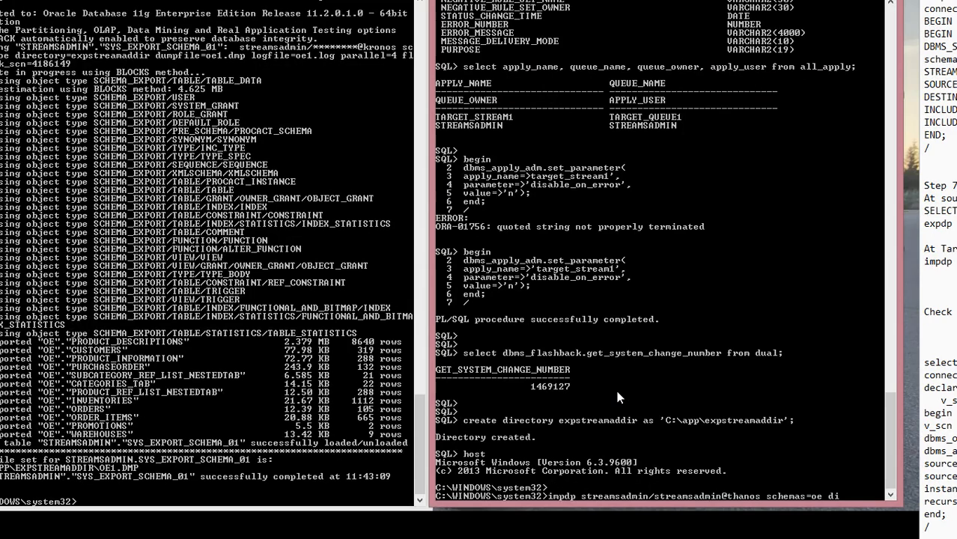
text(directory)
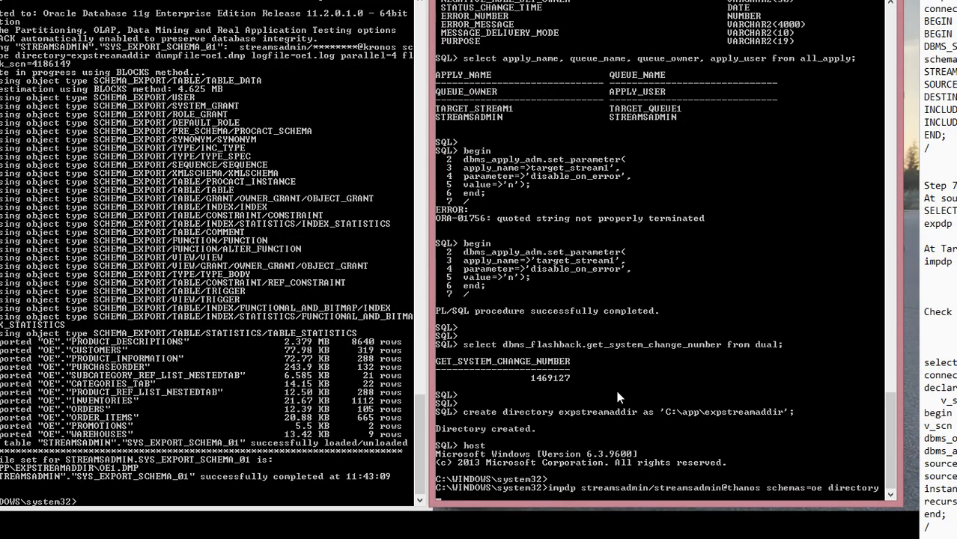
text(y)
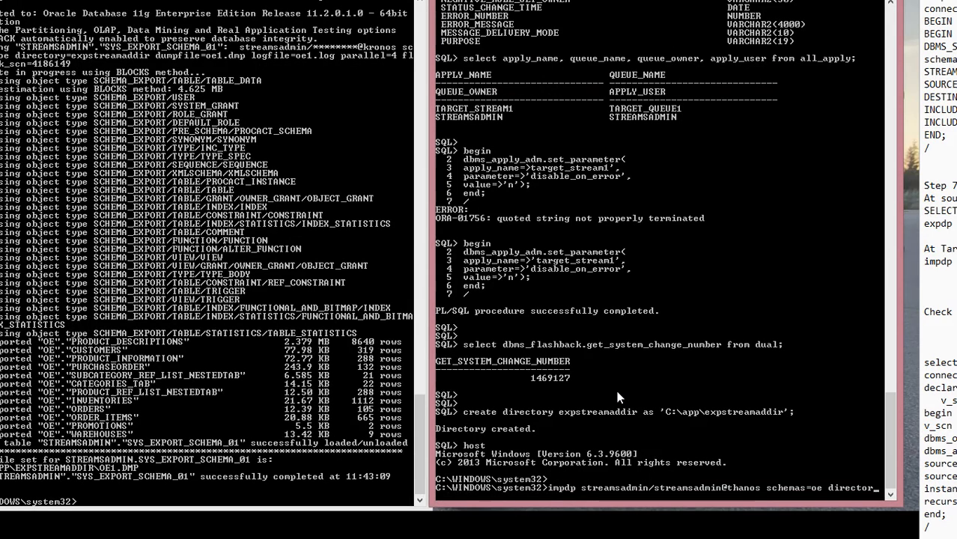
text(e)
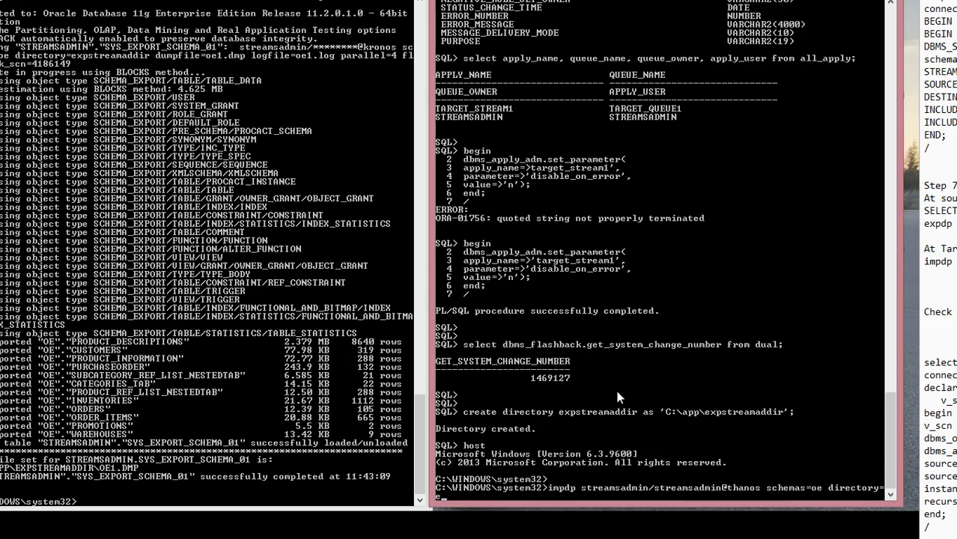
text(xpstreama)
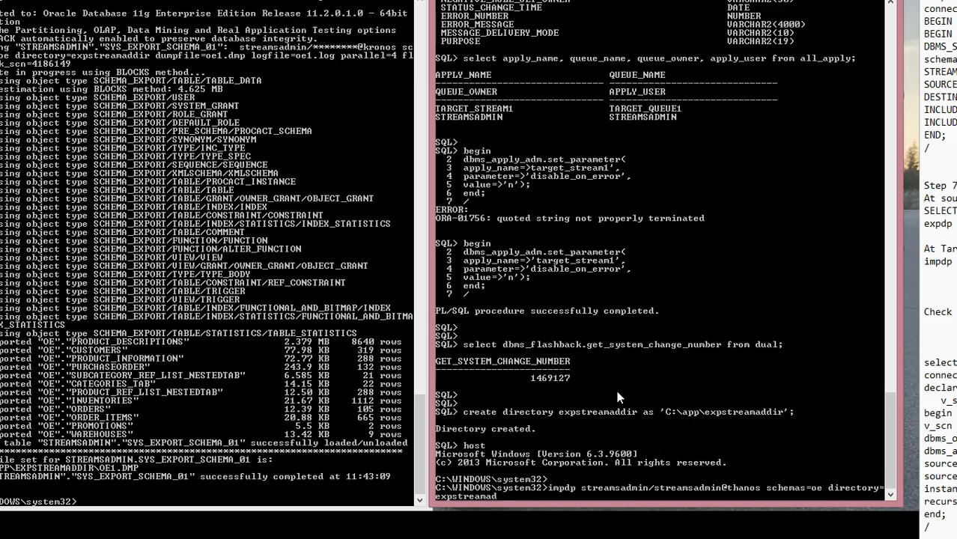
text(dir)
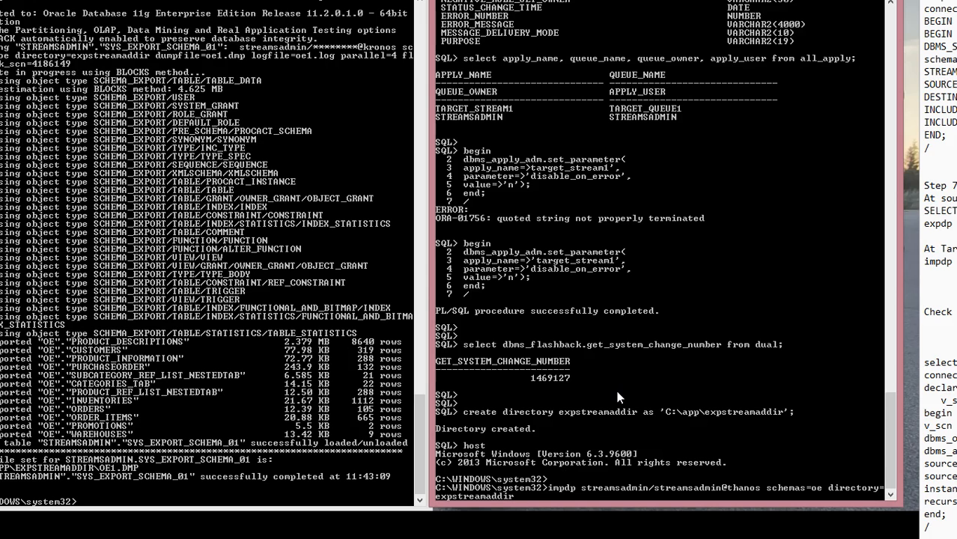
text(dumpfile=)
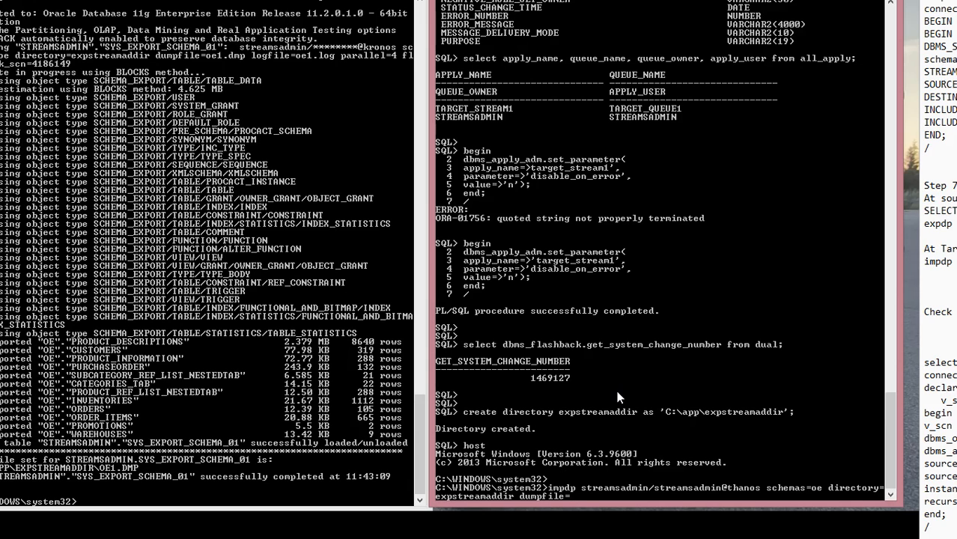
text(oe.dmp)
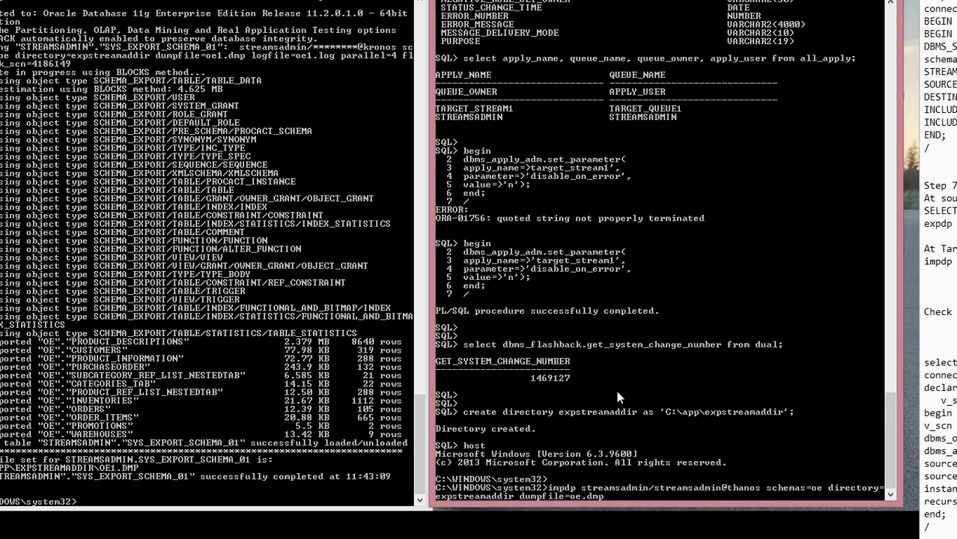
Step: Complete the import command with logfile=oe1.log and parallel=4
text(logfile=)
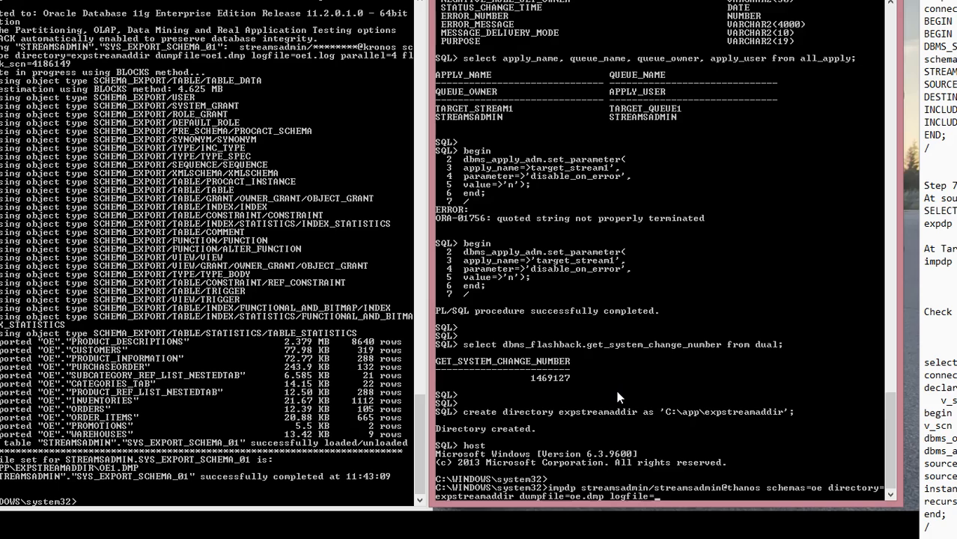
text(oe)
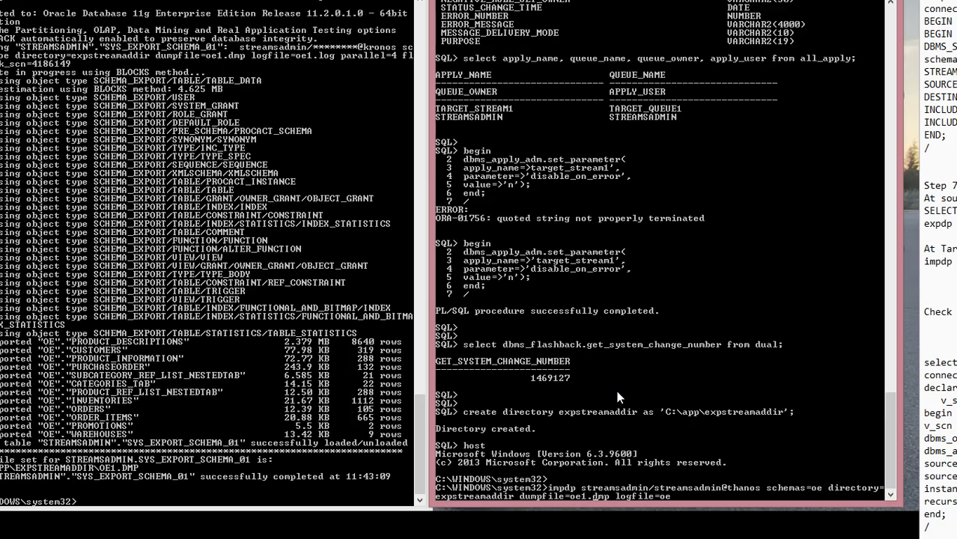
text(1.log)
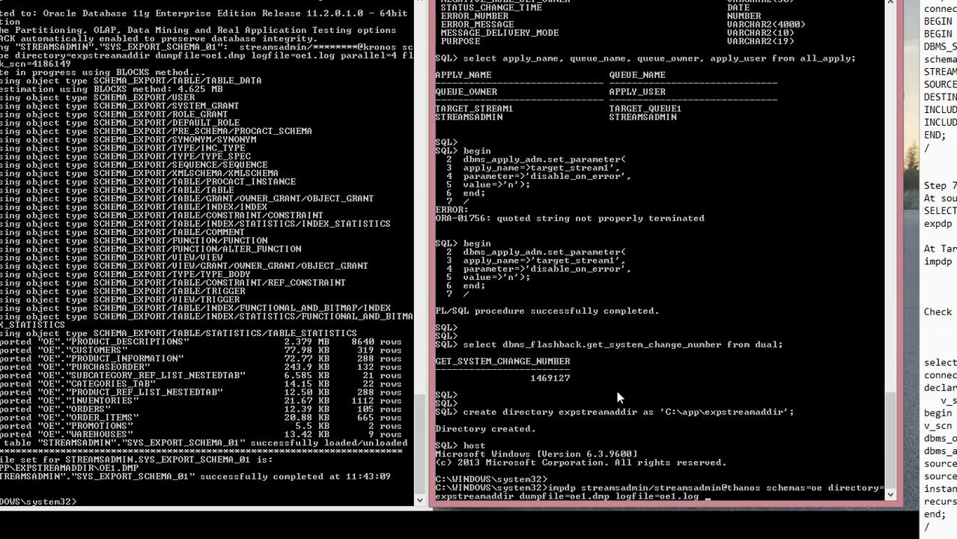
text(paralel)
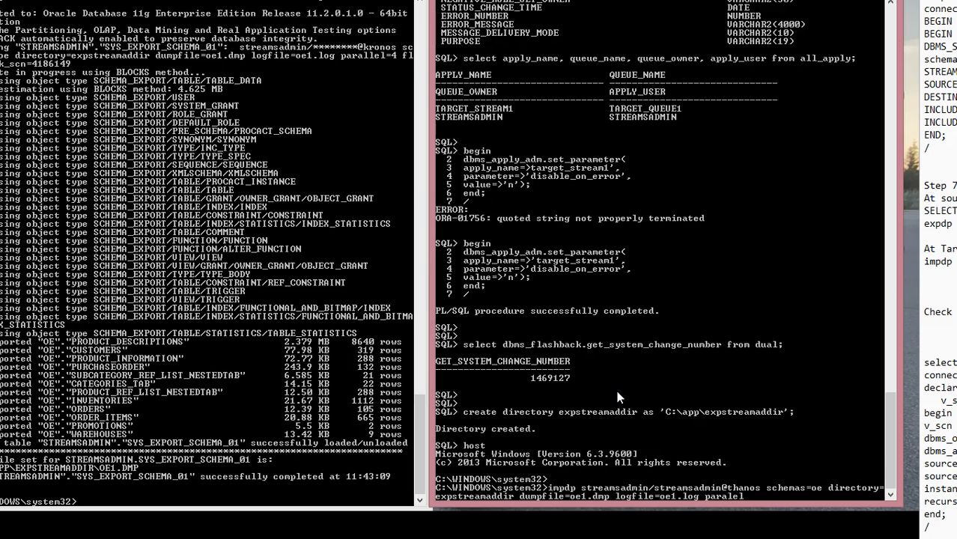
text(=)
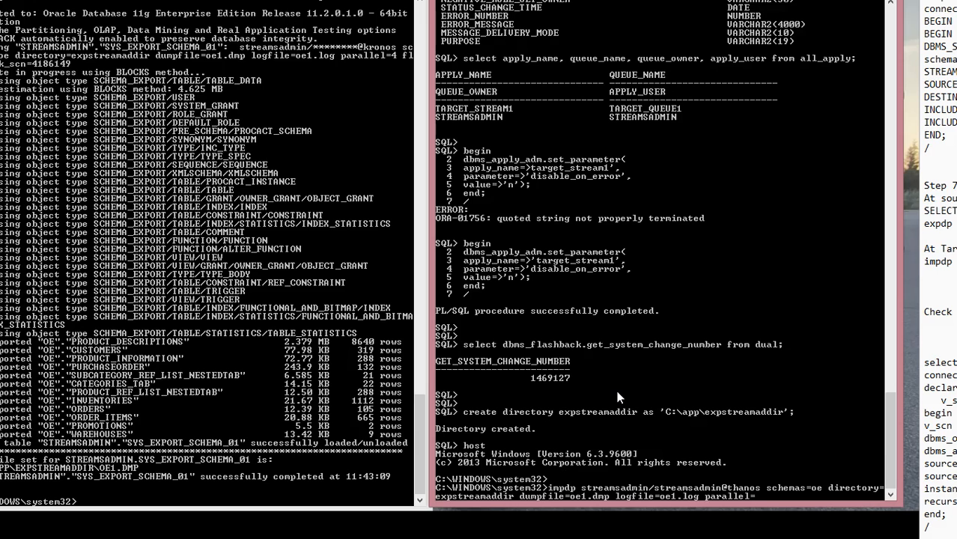
text(4)
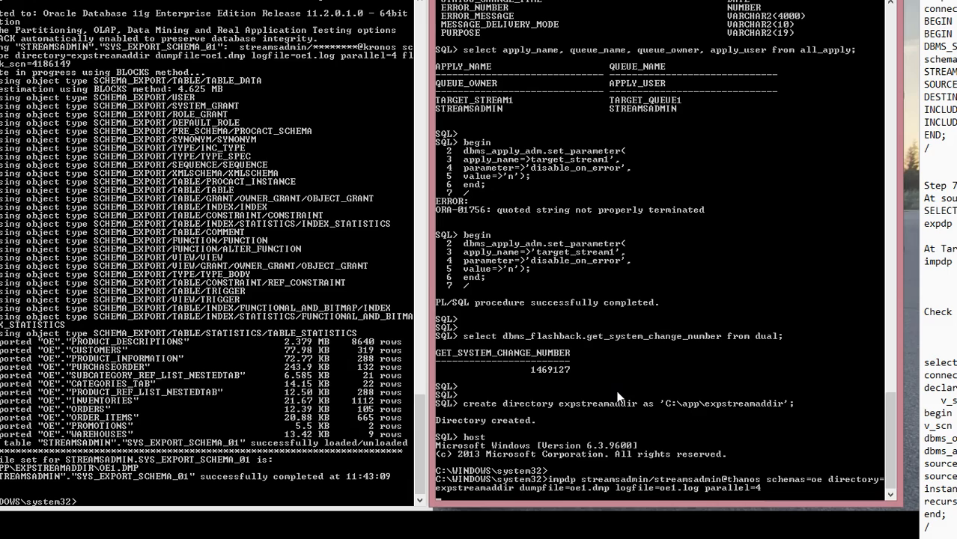
mouse_move(500, 497)
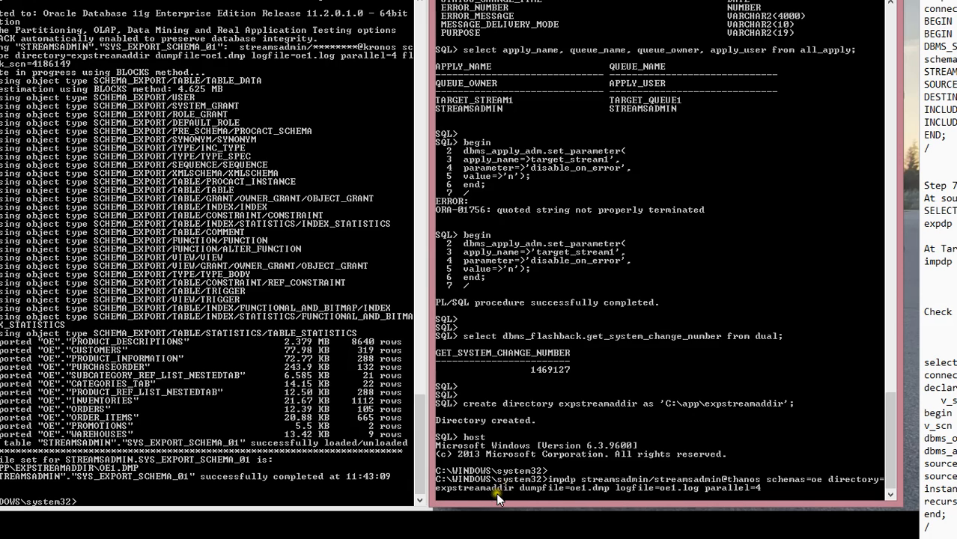
mouse_move(606, 445)
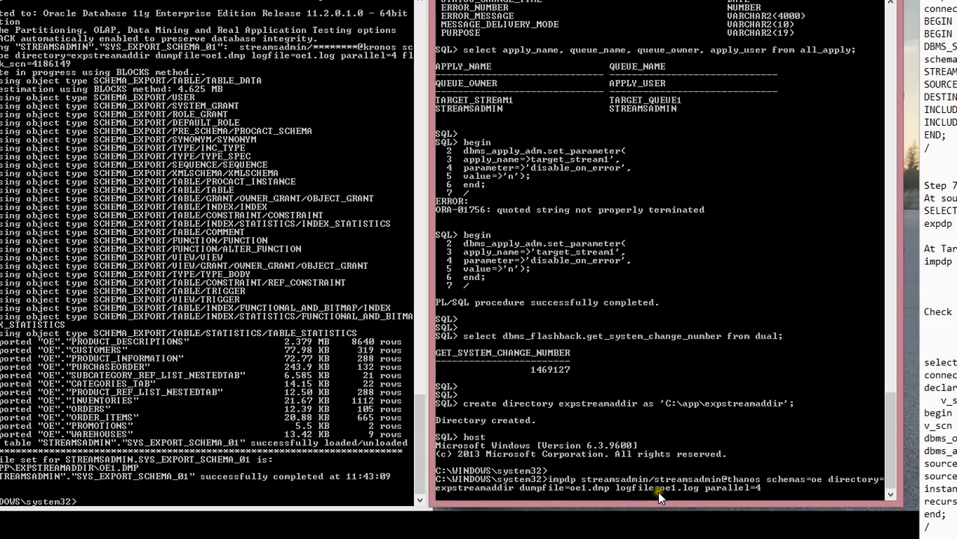
mouse_move(707, 494)
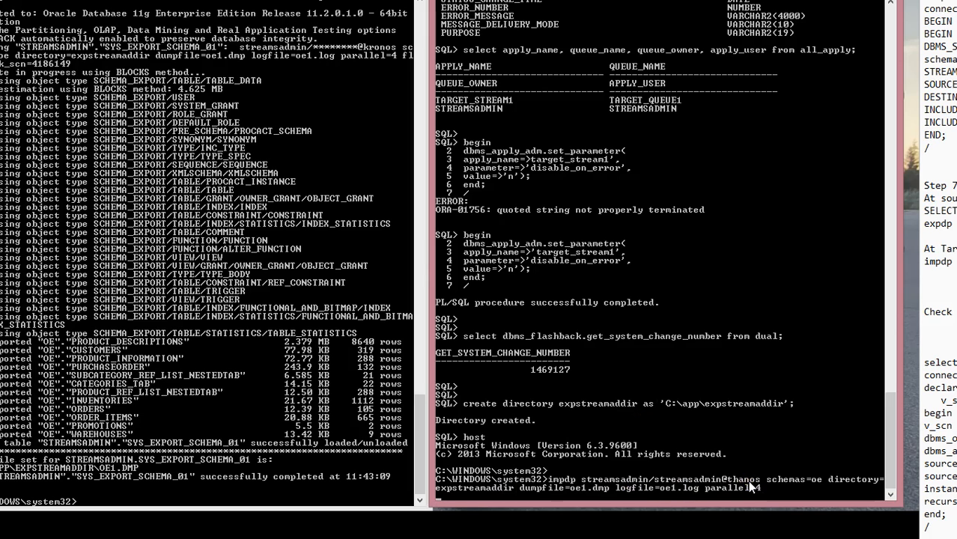
mouse_move(483, 396)
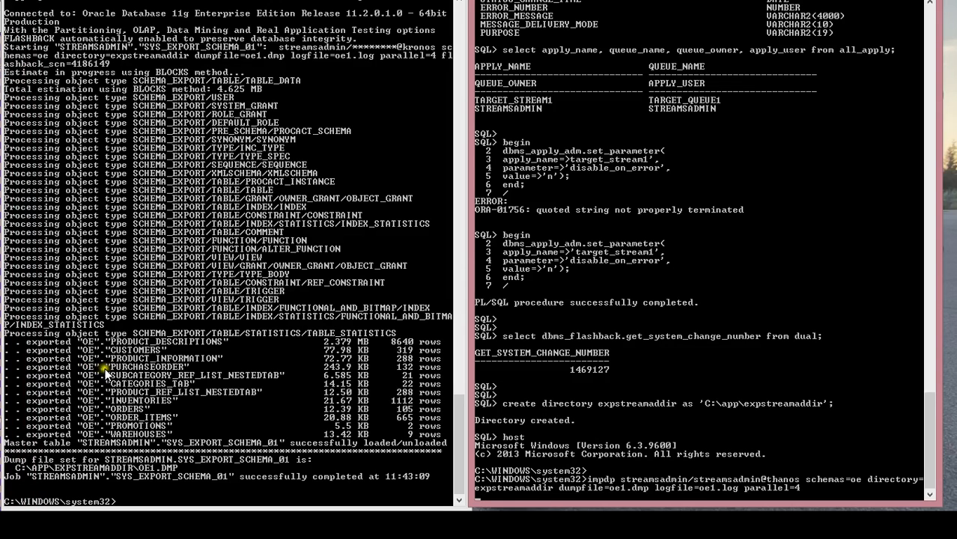
mouse_move(655, 413)
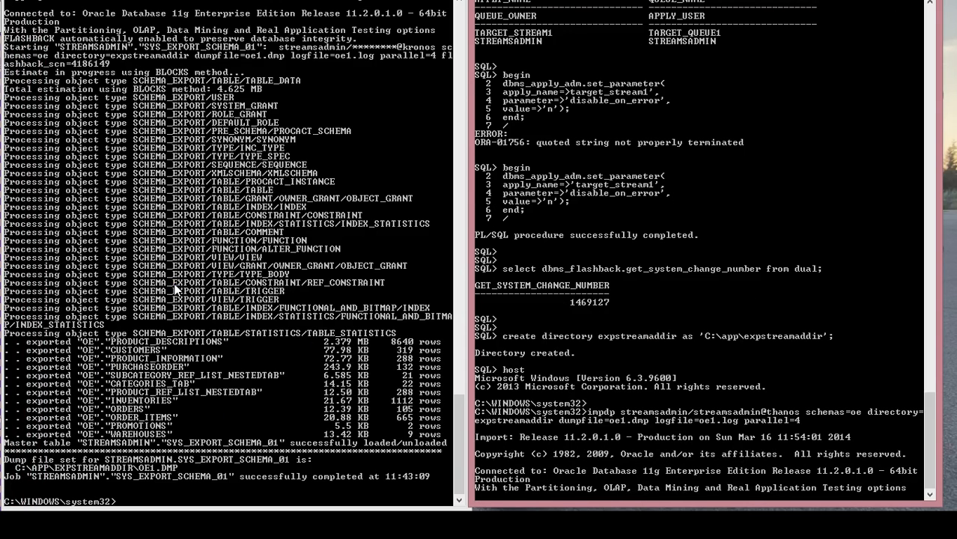
mouse_move(490, 337)
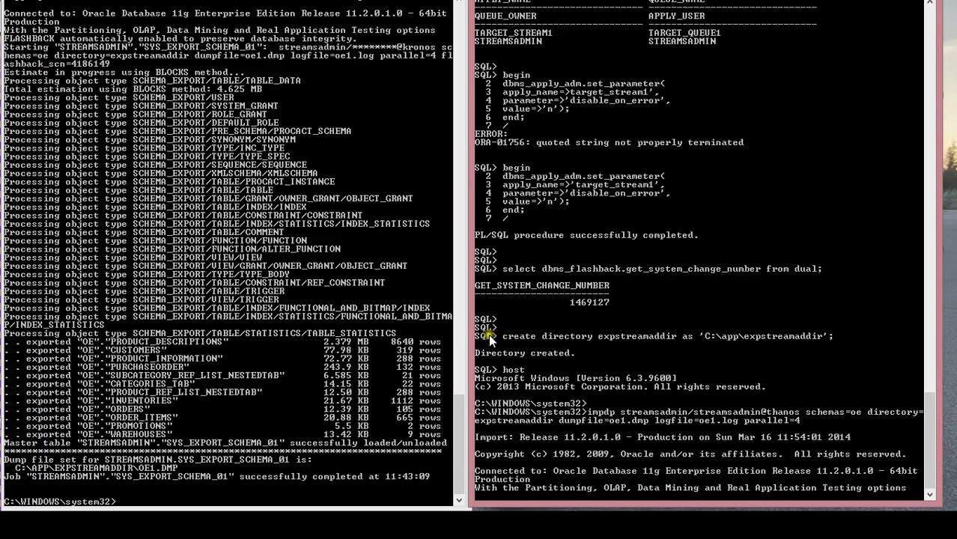
mouse_move(594, 315)
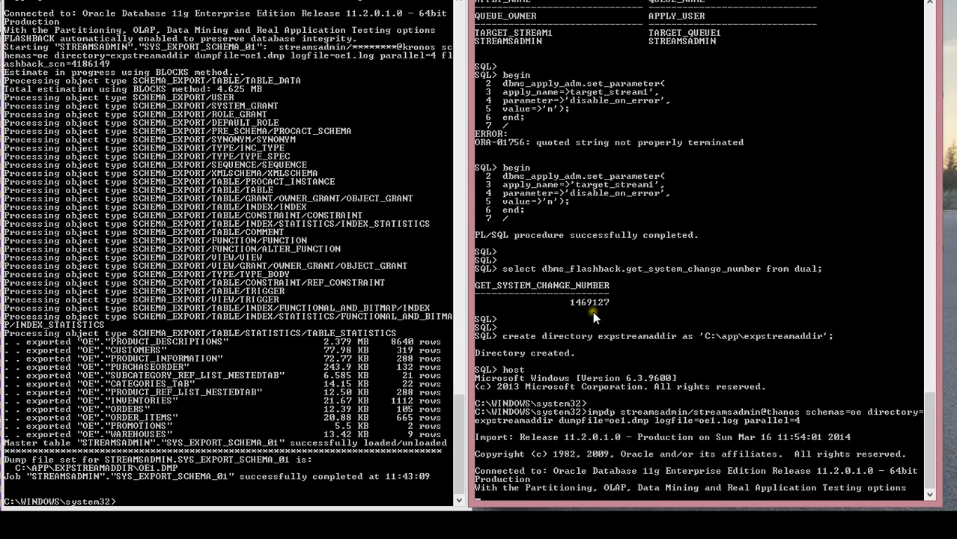
mouse_move(594, 313)
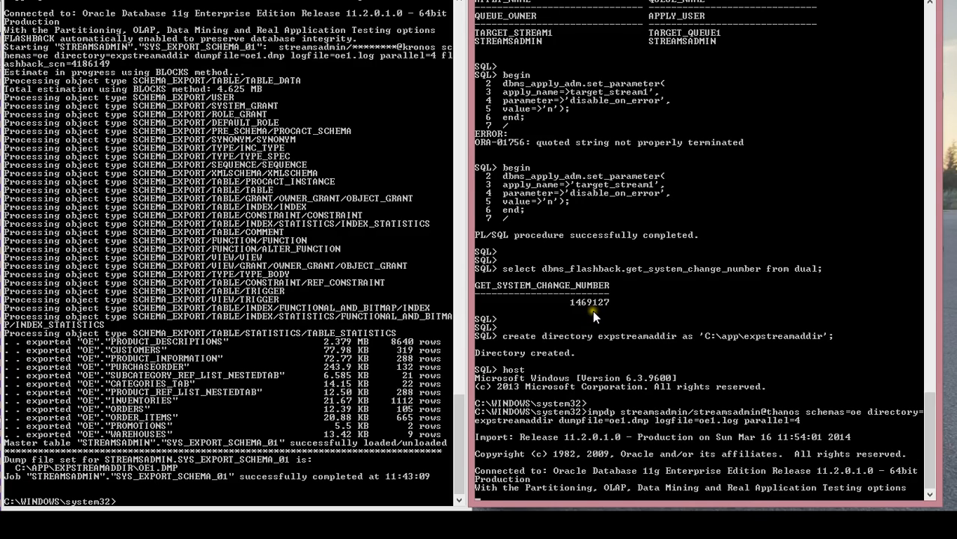
mouse_move(429, 367)
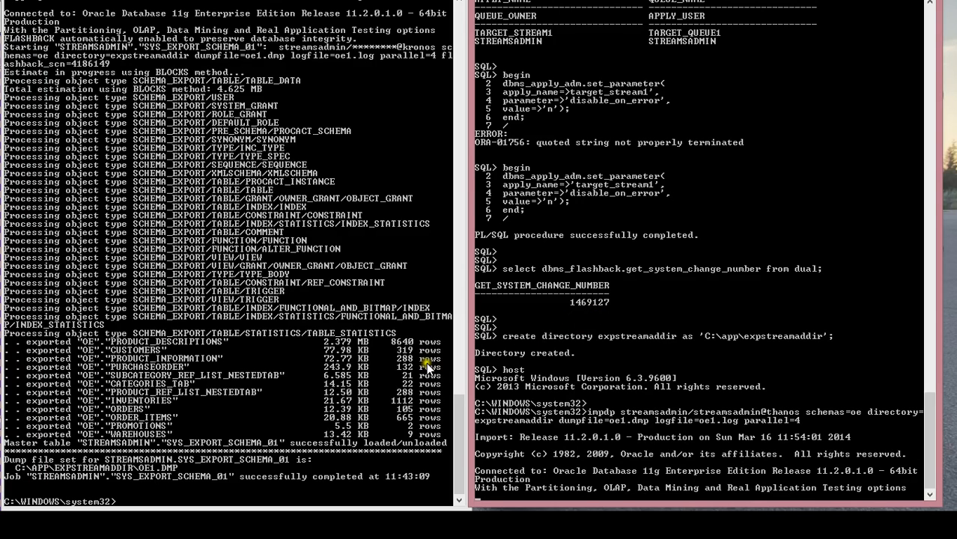
mouse_move(442, 325)
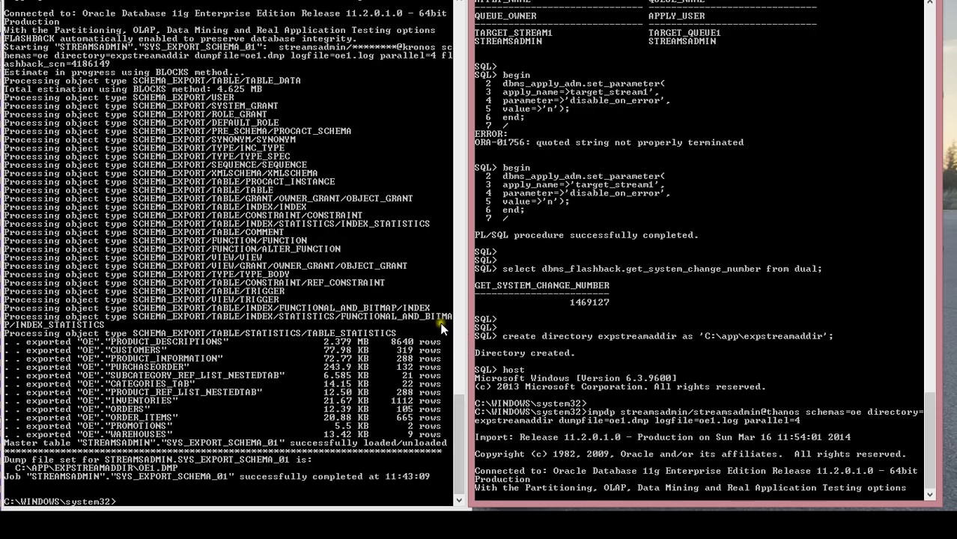
mouse_move(440, 322)
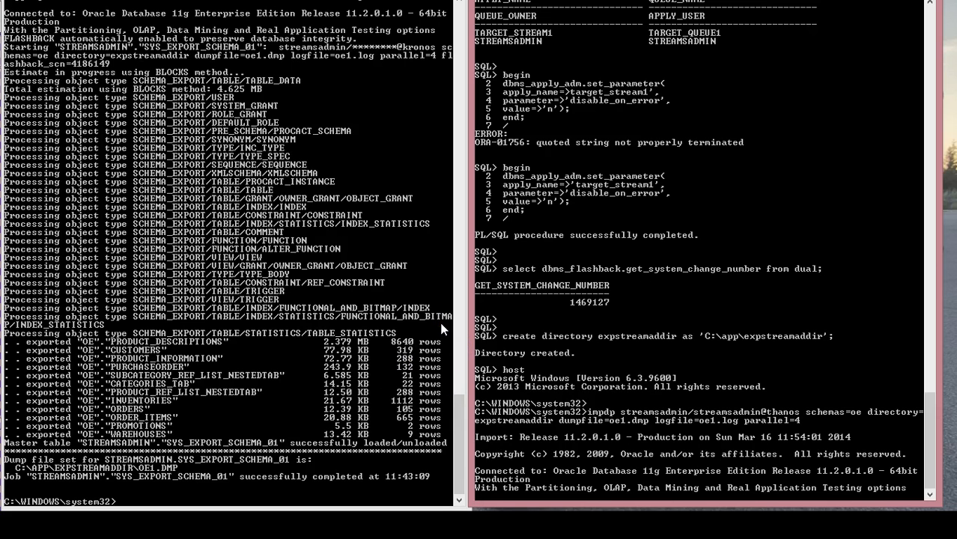
mouse_move(346, 265)
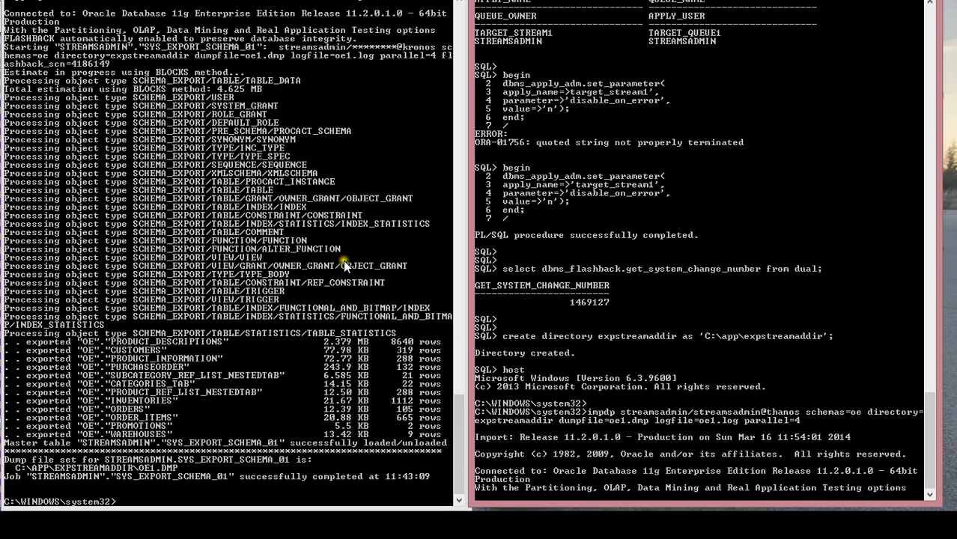
mouse_move(662, 385)
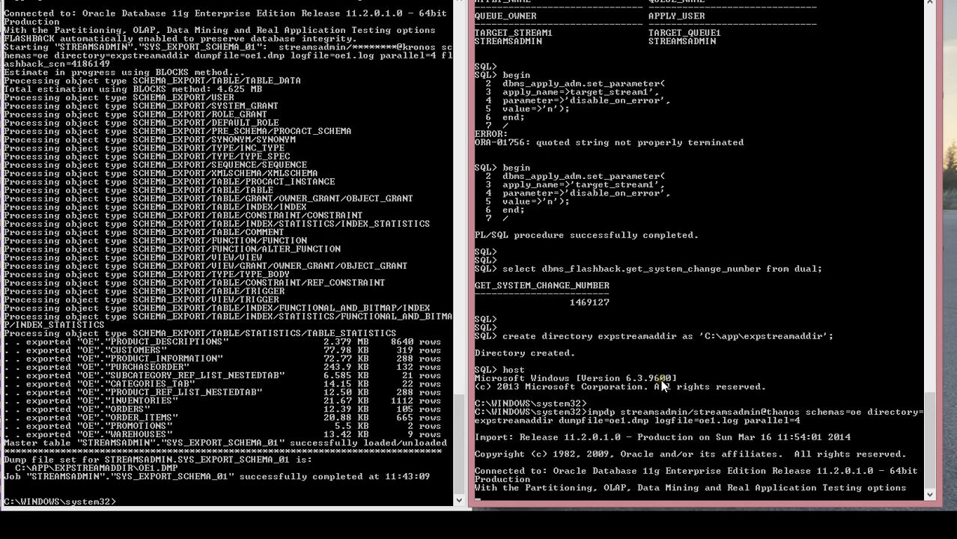
mouse_move(567, 489)
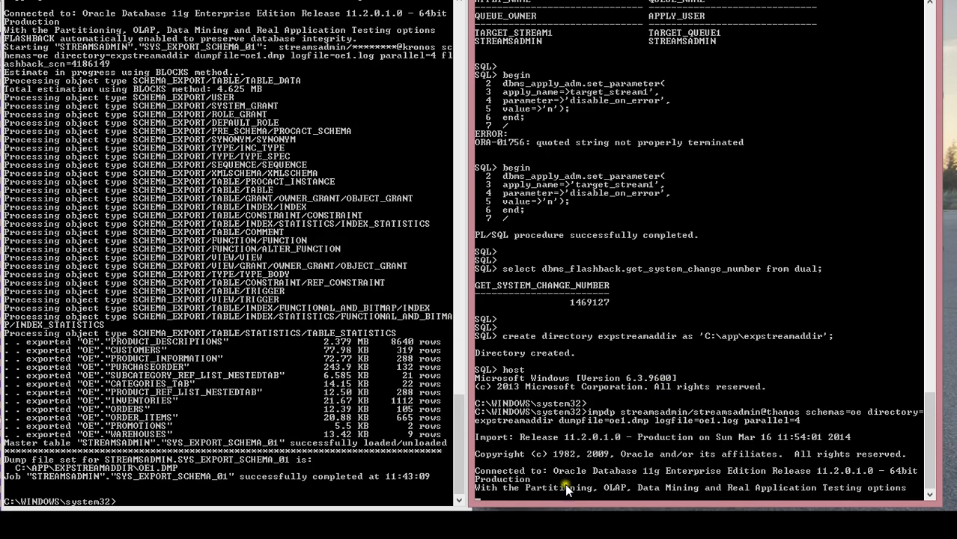
mouse_move(759, 473)
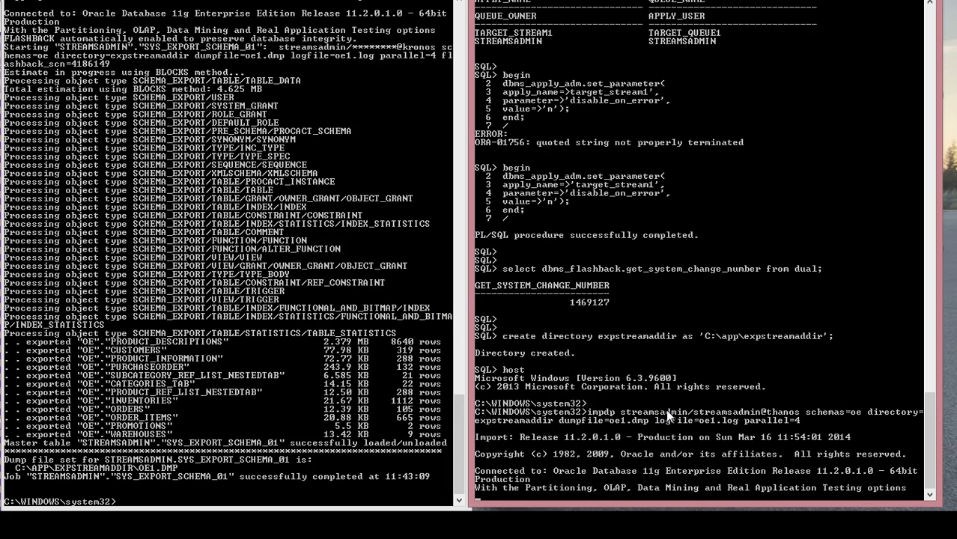
mouse_move(47, 429)
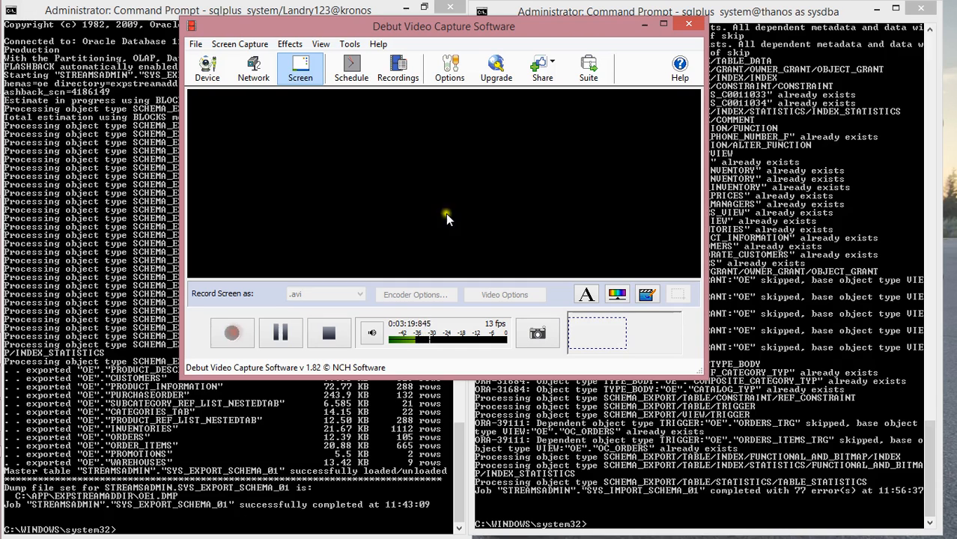
Step: Check the Debut Screen Capture menu, then minimize the Debut window
click(240, 43)
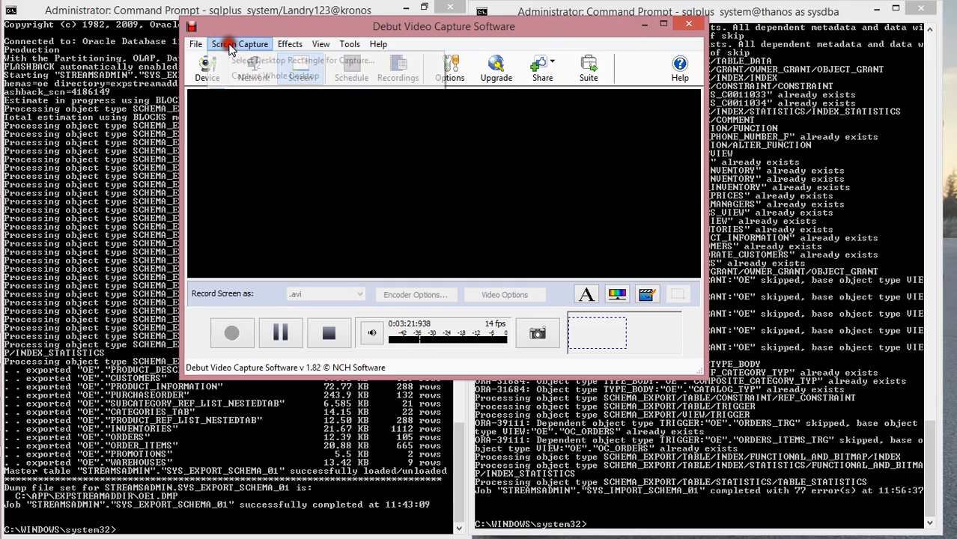
click(240, 43)
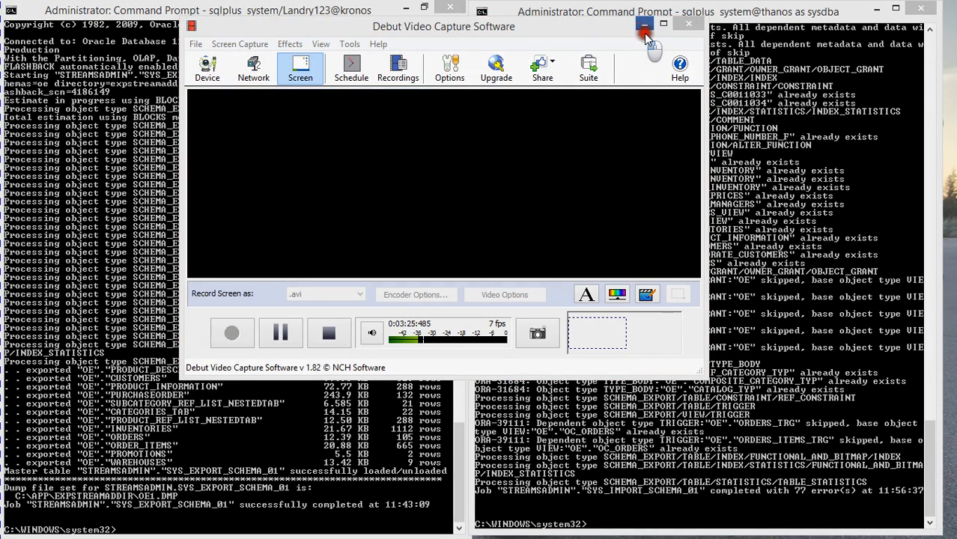
click(644, 26)
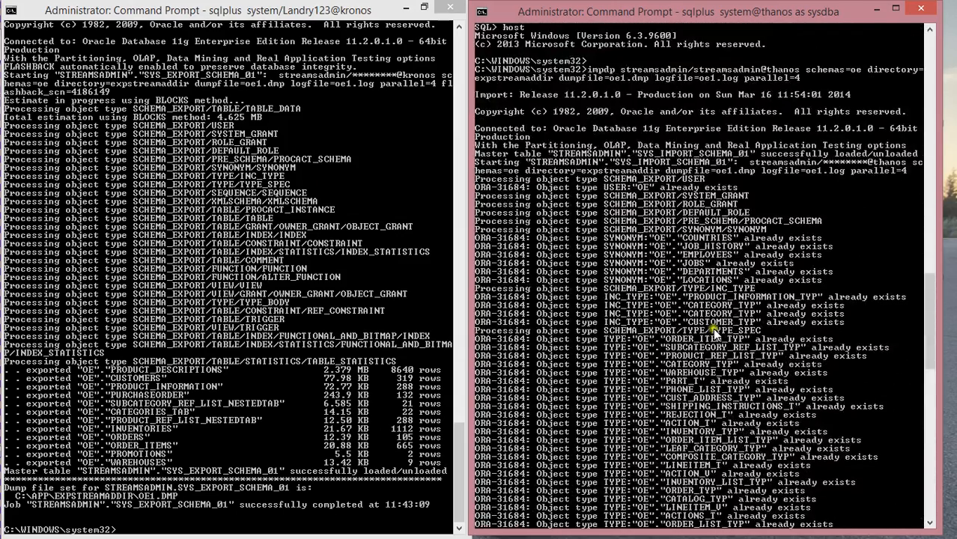
Step: Scroll the impdp log through ORA-31684 already-exists and ORA-39151 skipped-table messages
scroll(down, 3)
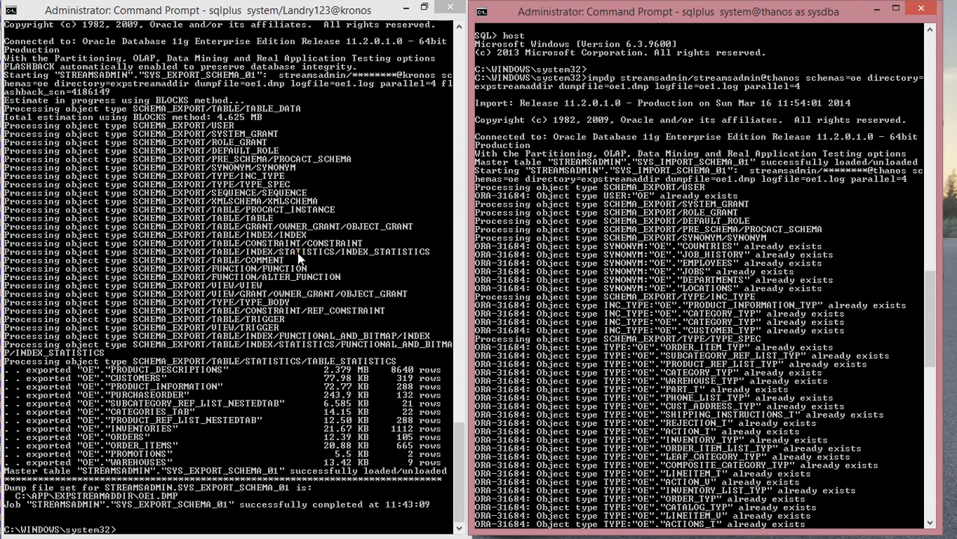
mouse_move(298, 257)
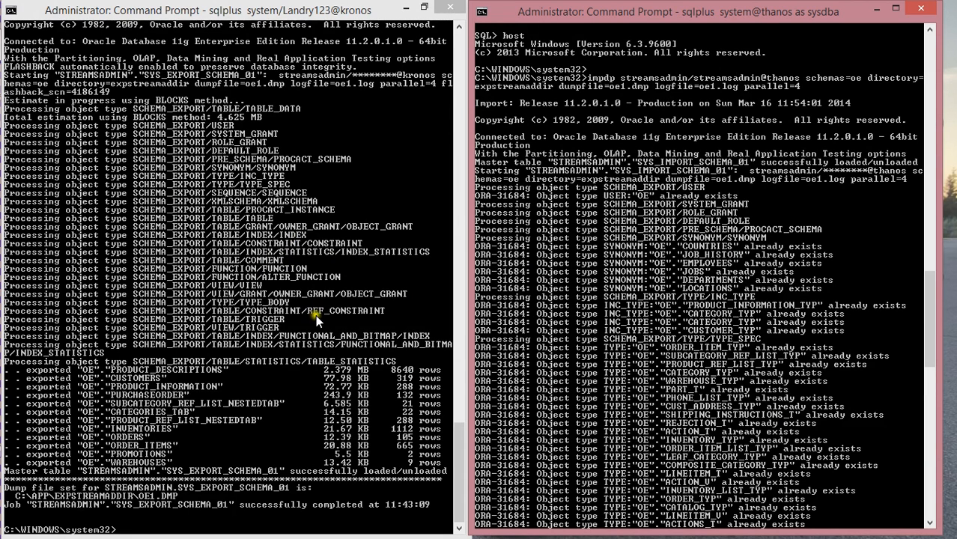
mouse_move(522, 334)
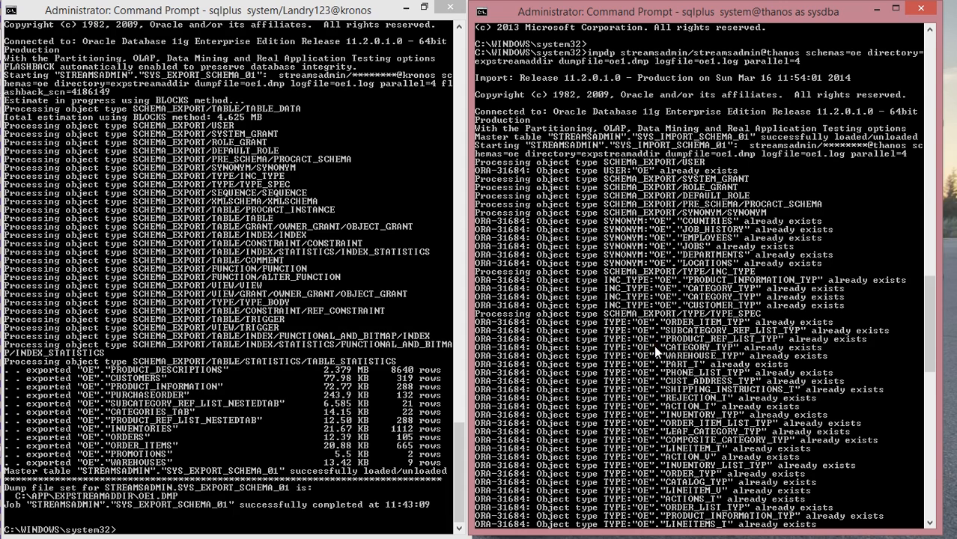
mouse_move(791, 345)
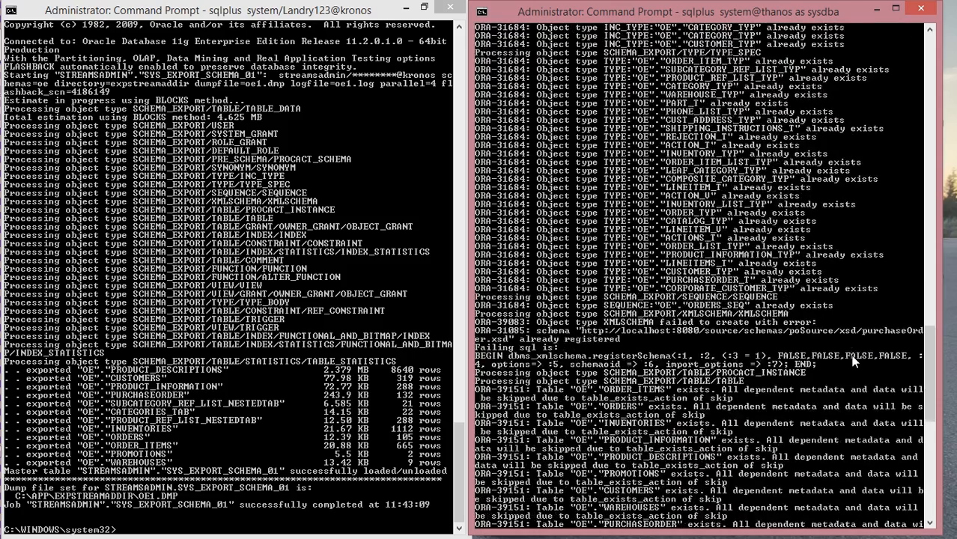
scroll(down, 3)
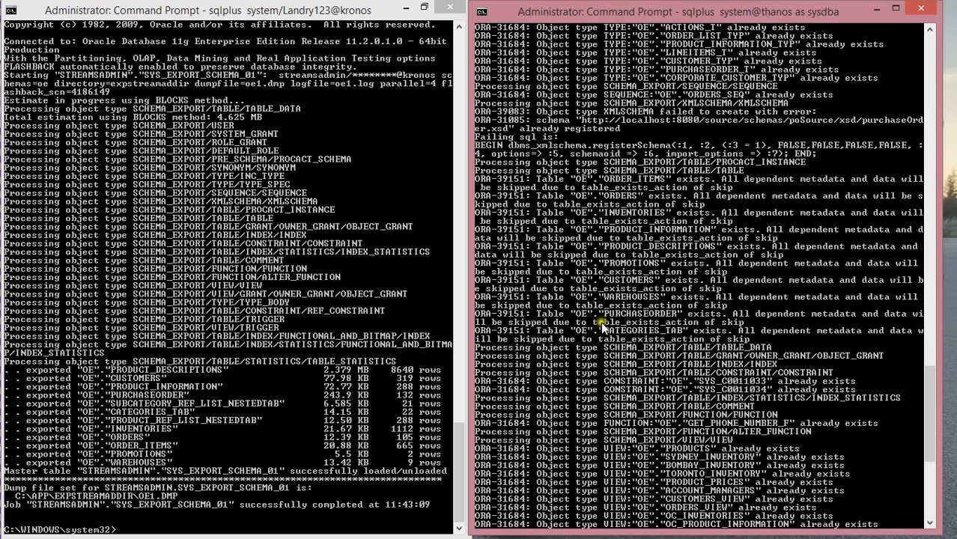
mouse_move(858, 341)
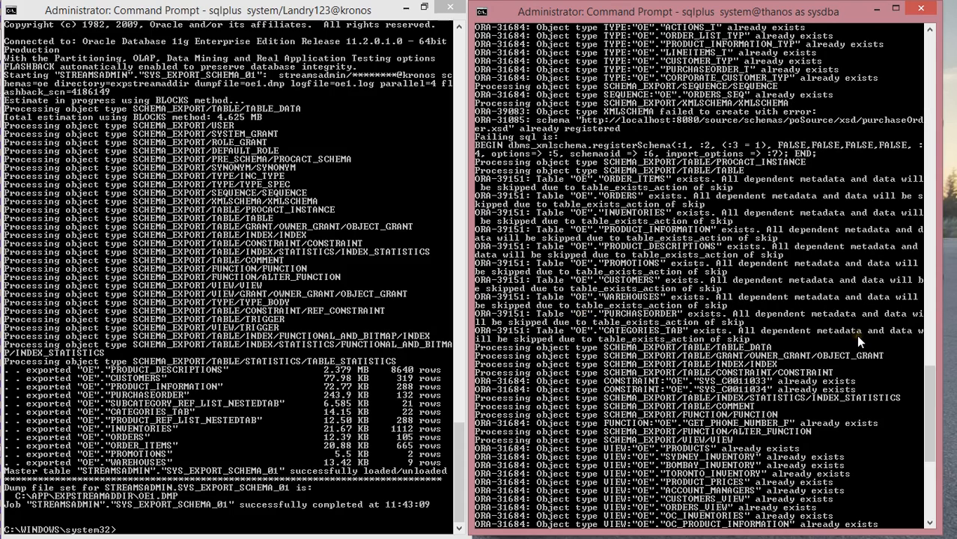
mouse_move(857, 343)
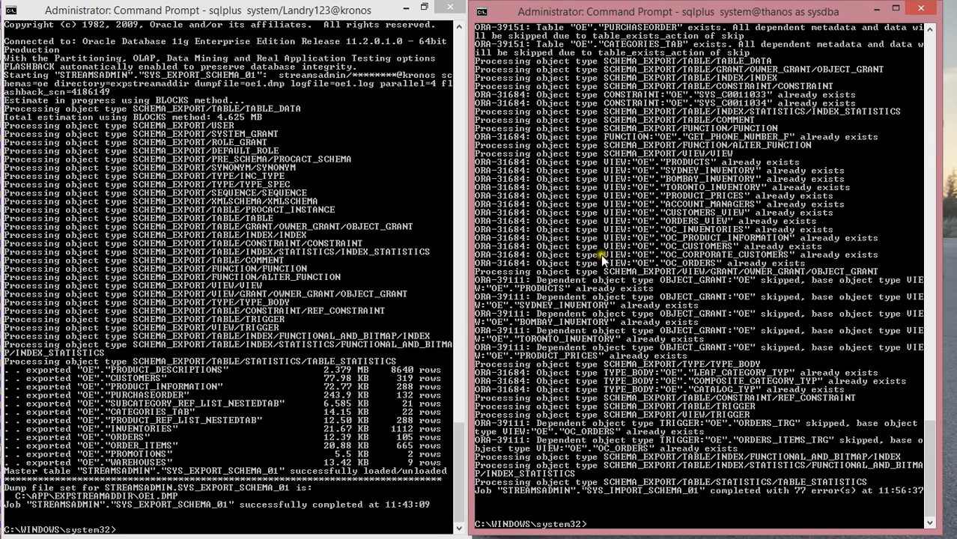
mouse_move(606, 312)
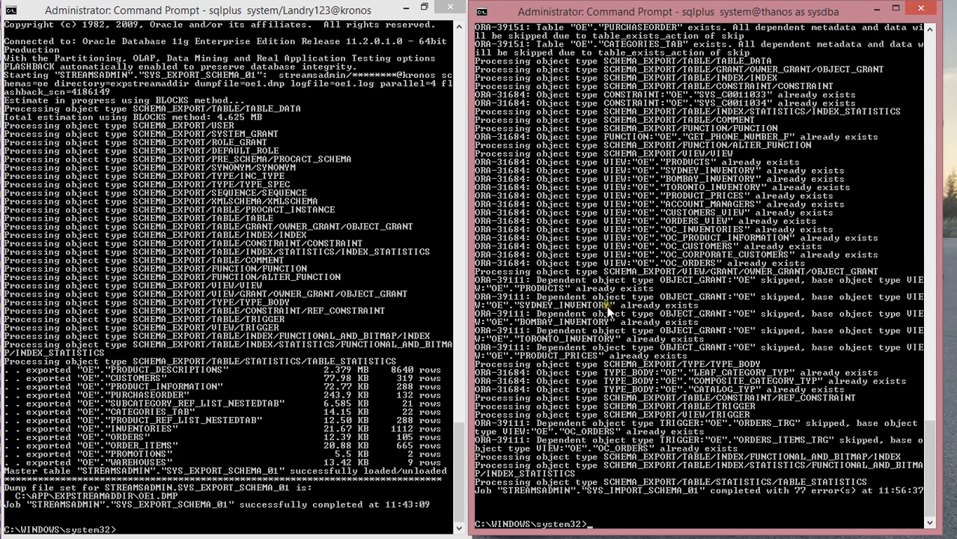
mouse_move(658, 341)
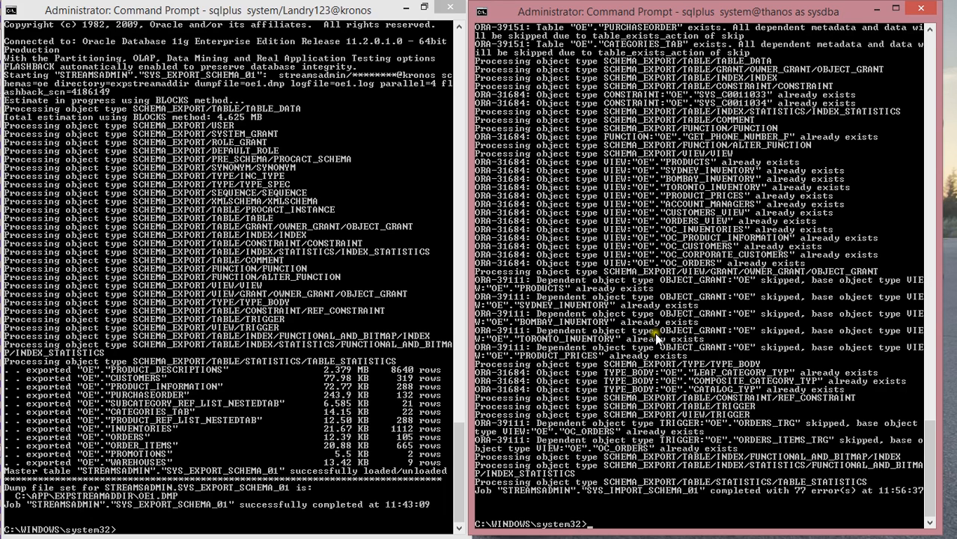
mouse_move(721, 254)
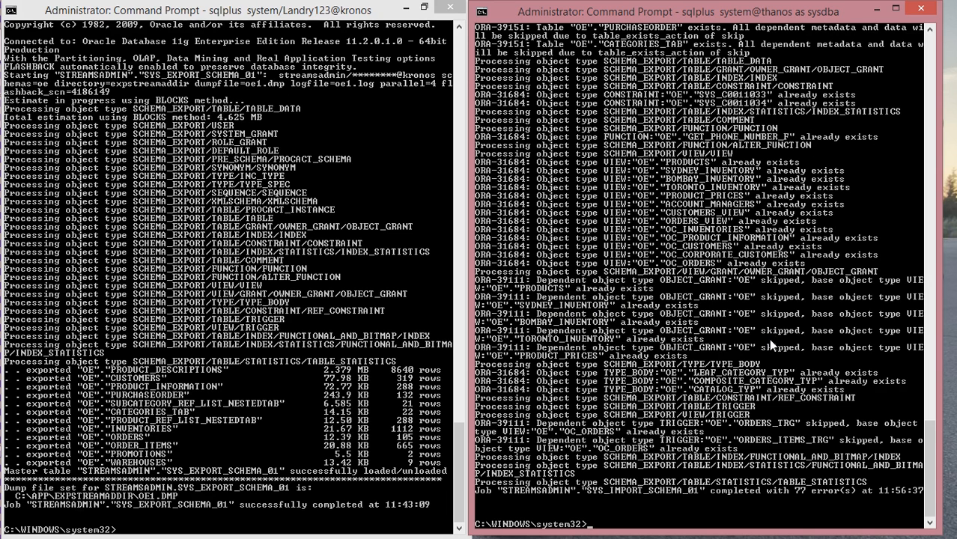
text(sqlplus)
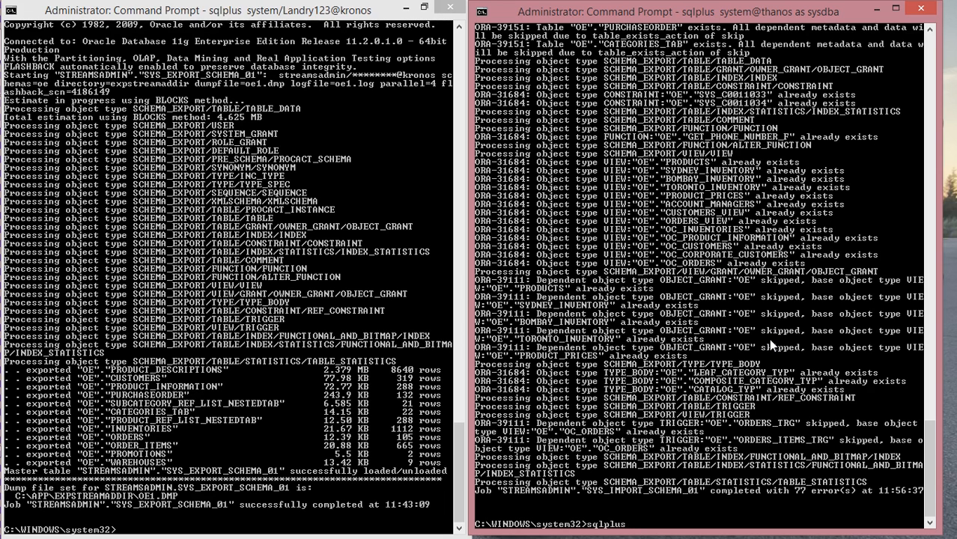
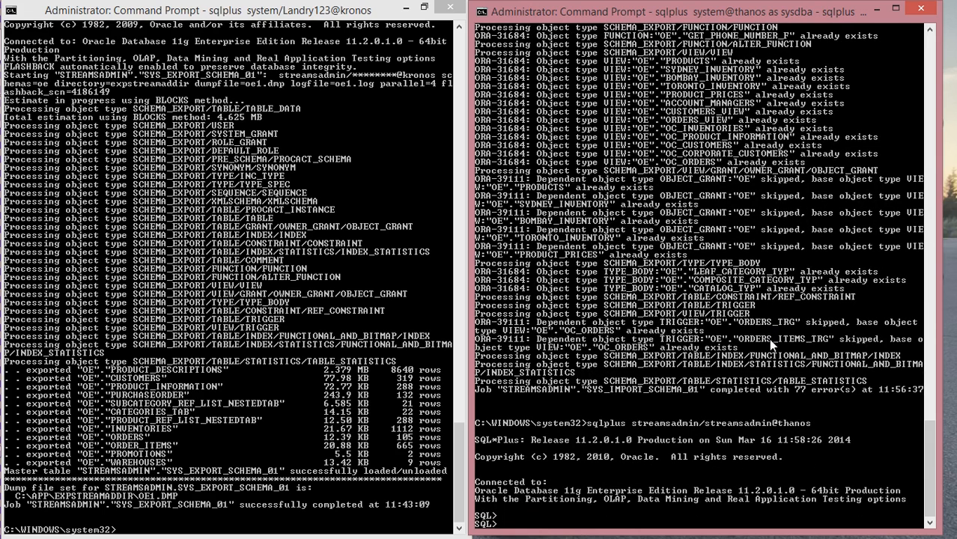
Step: Query dba_apply_instantiated_schemas, listing HR and OE with SCNs 3965661 and 4189677
text(select * frm)
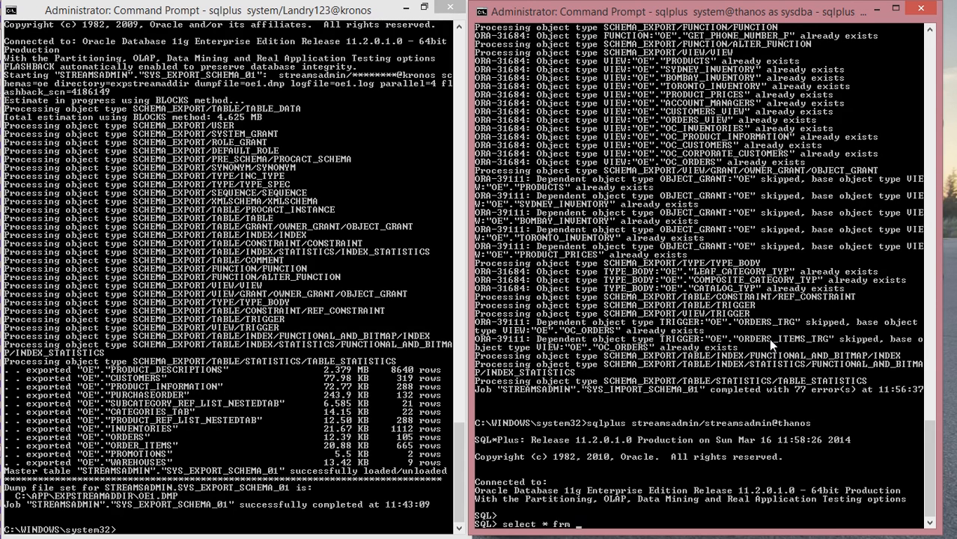
text(om dba)
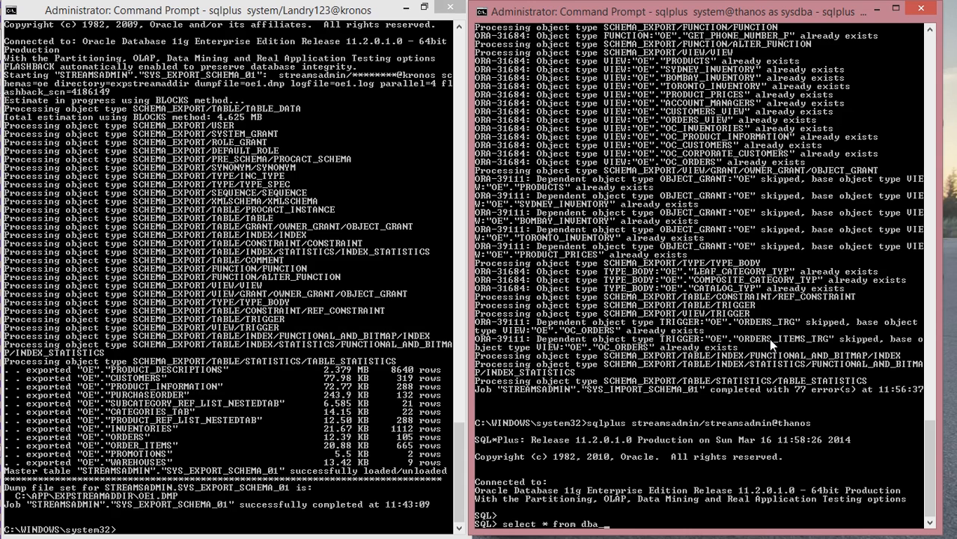
text(_apply)
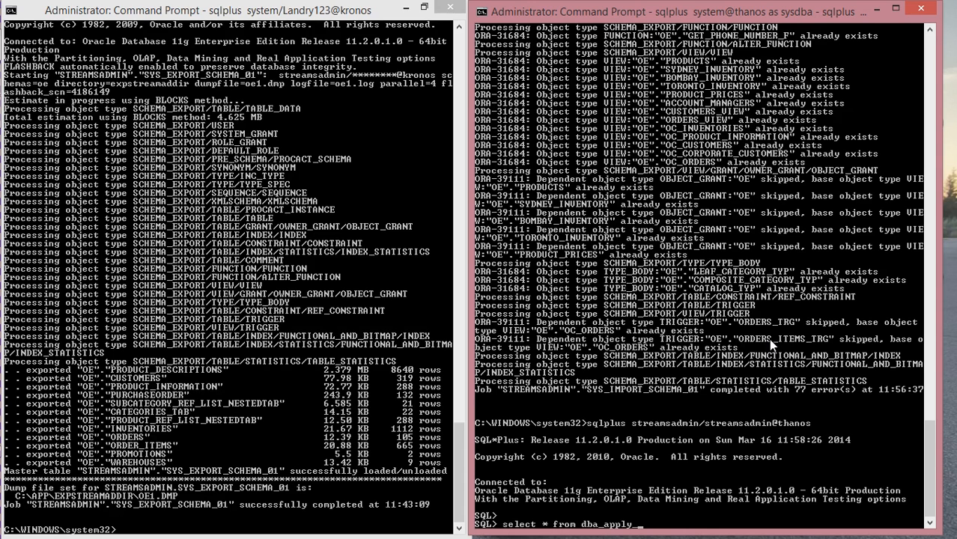
text(substan)
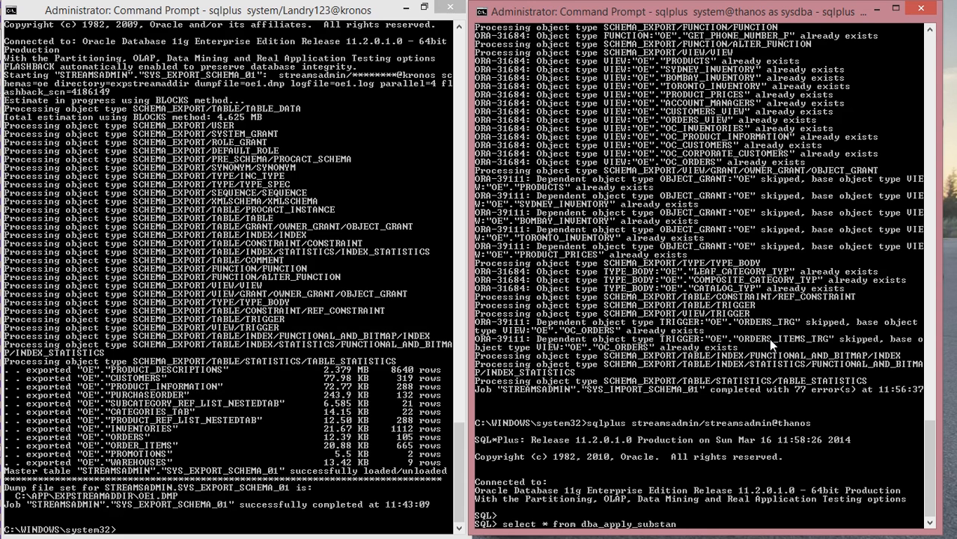
key(BackSpace)
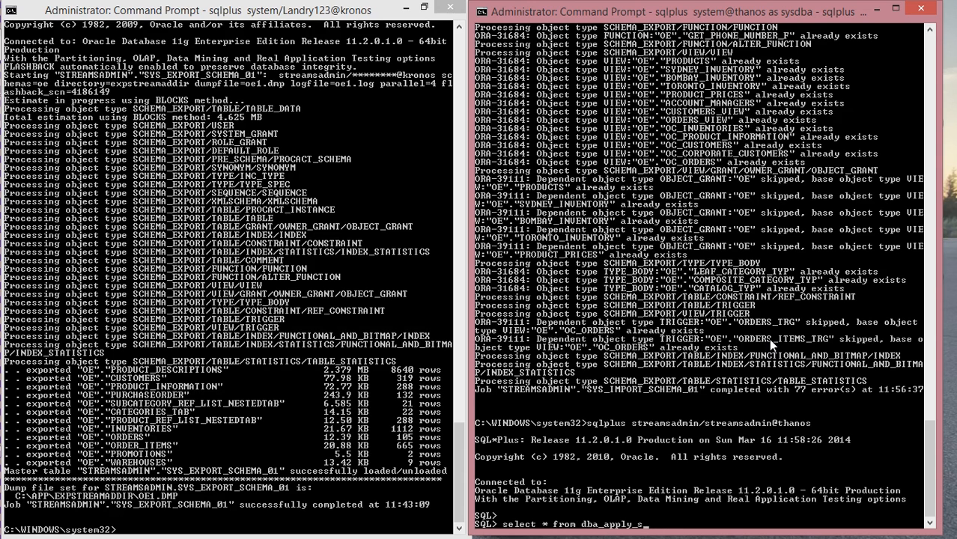
text(instantiate)
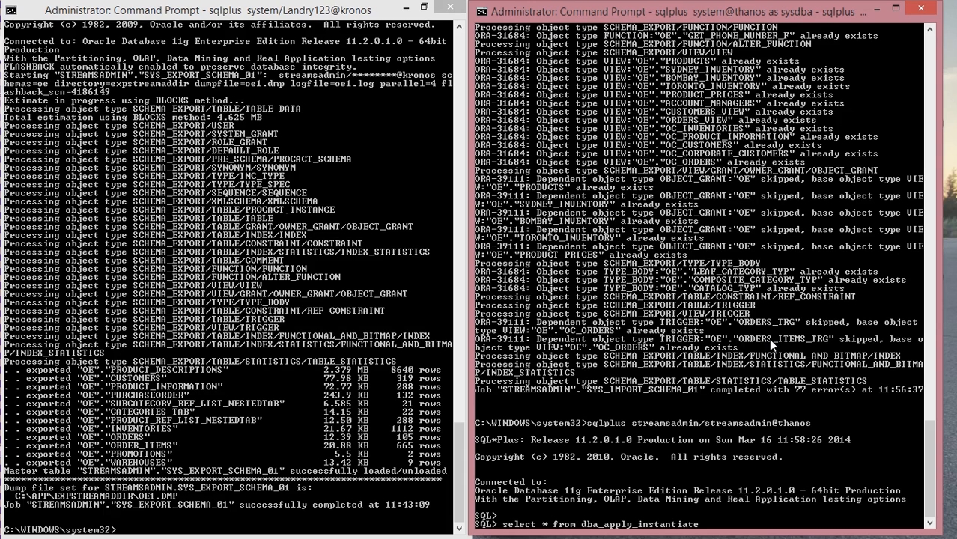
text(d)
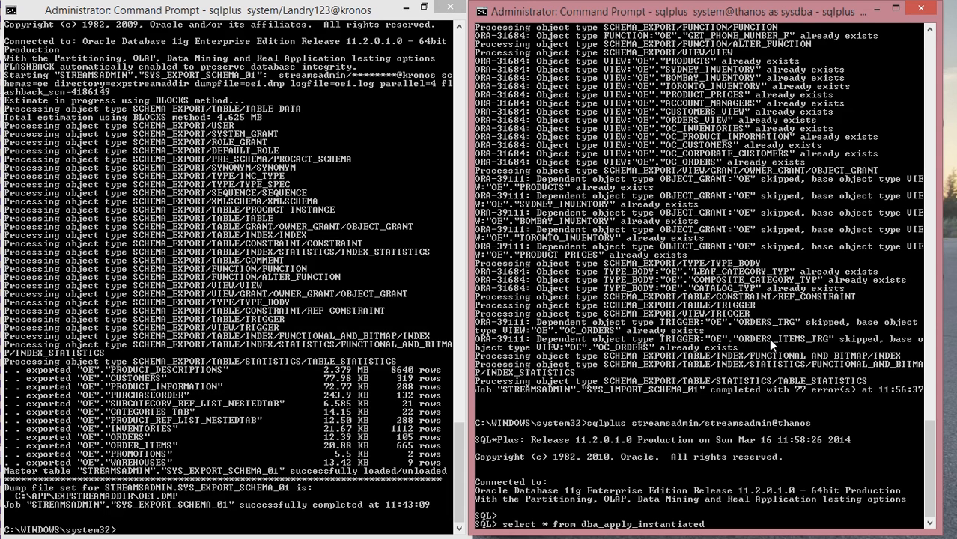
text(_sc)
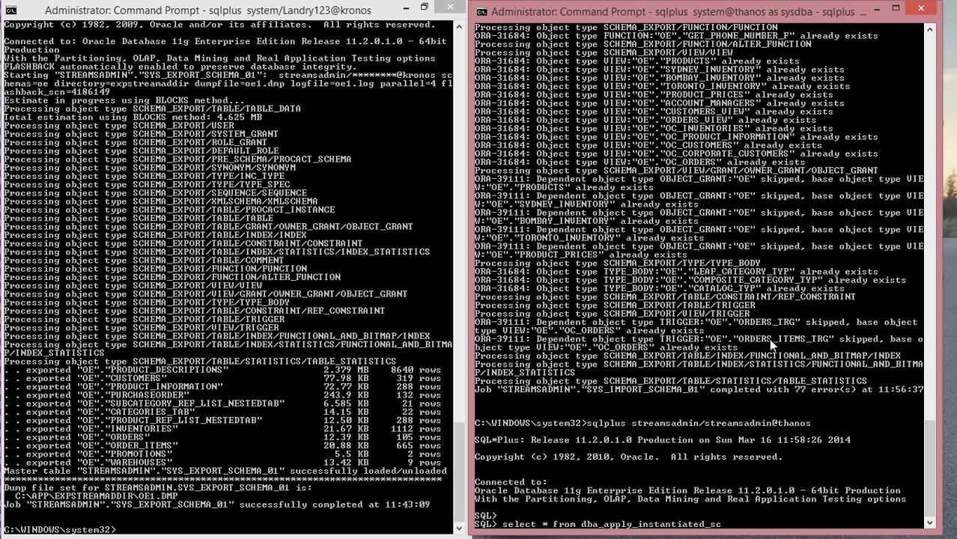
text(hems)
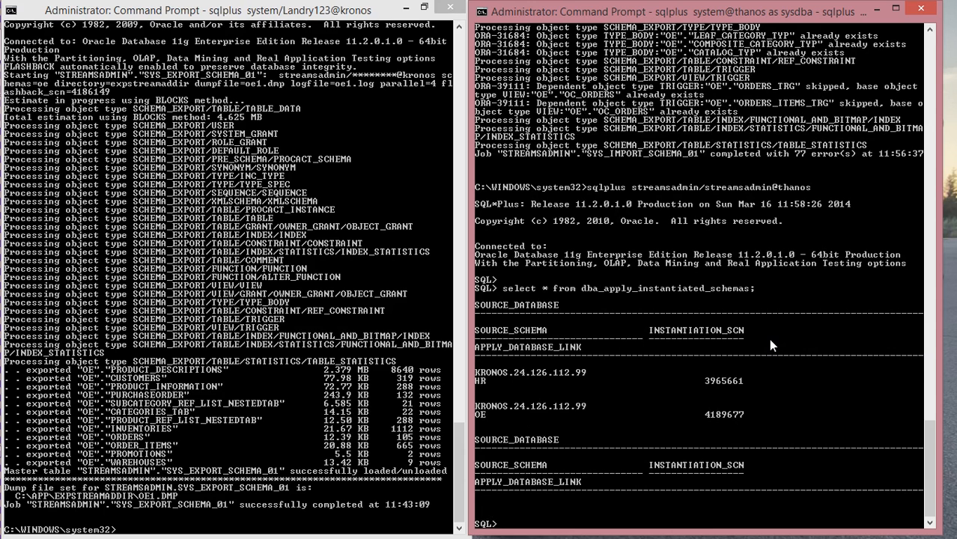
mouse_move(717, 350)
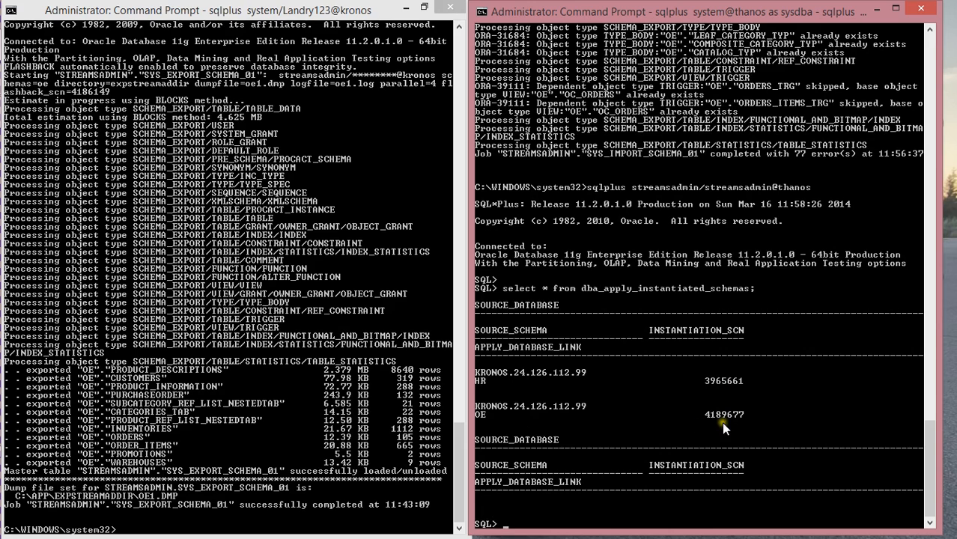
mouse_move(519, 415)
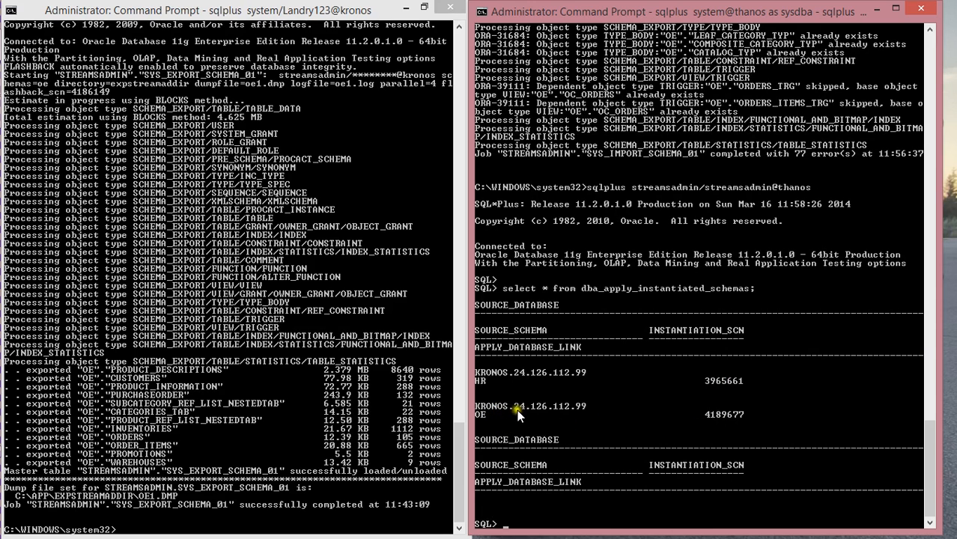
mouse_move(534, 417)
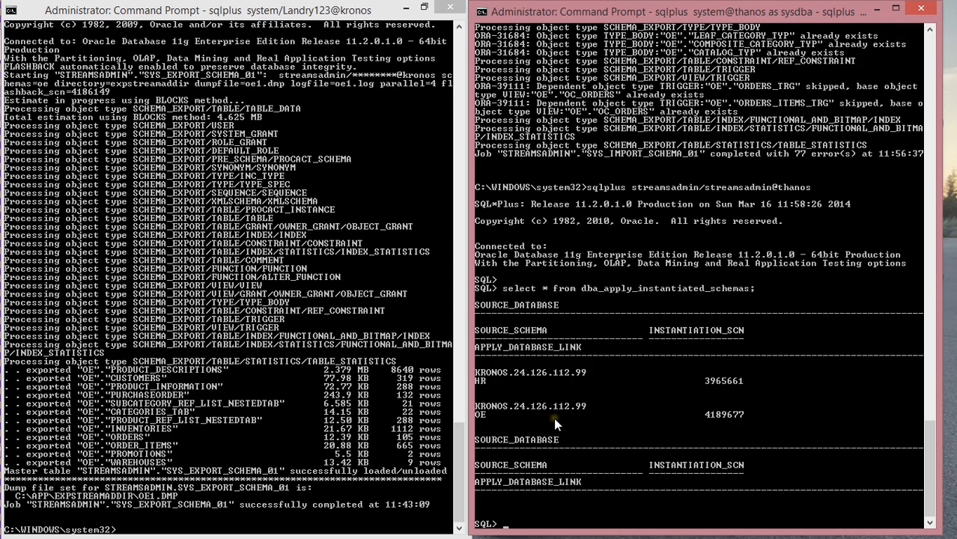
mouse_move(701, 397)
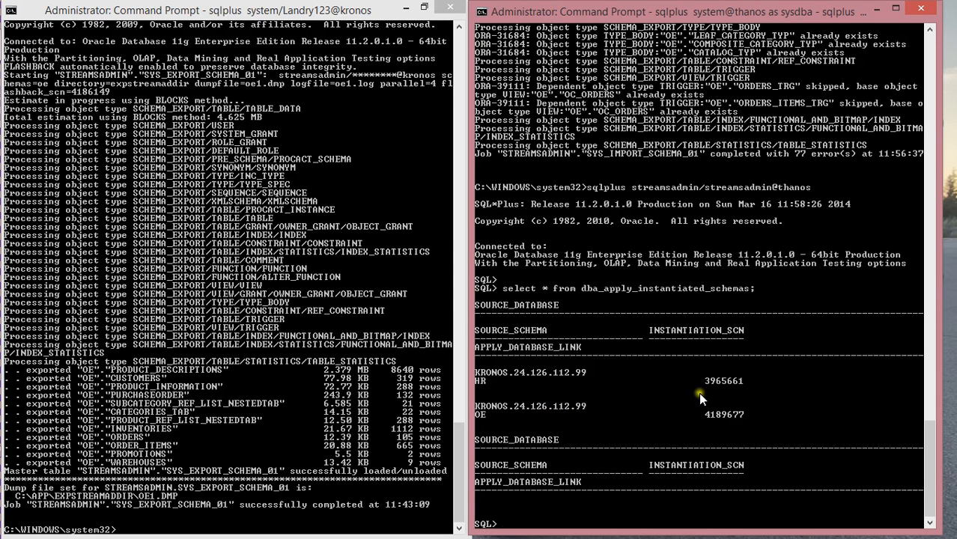
mouse_move(741, 427)
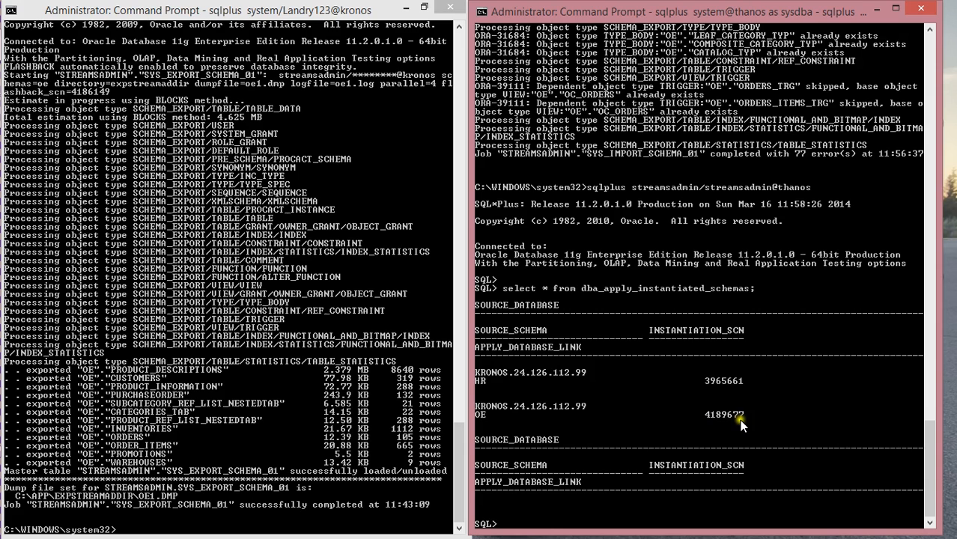
mouse_move(506, 420)
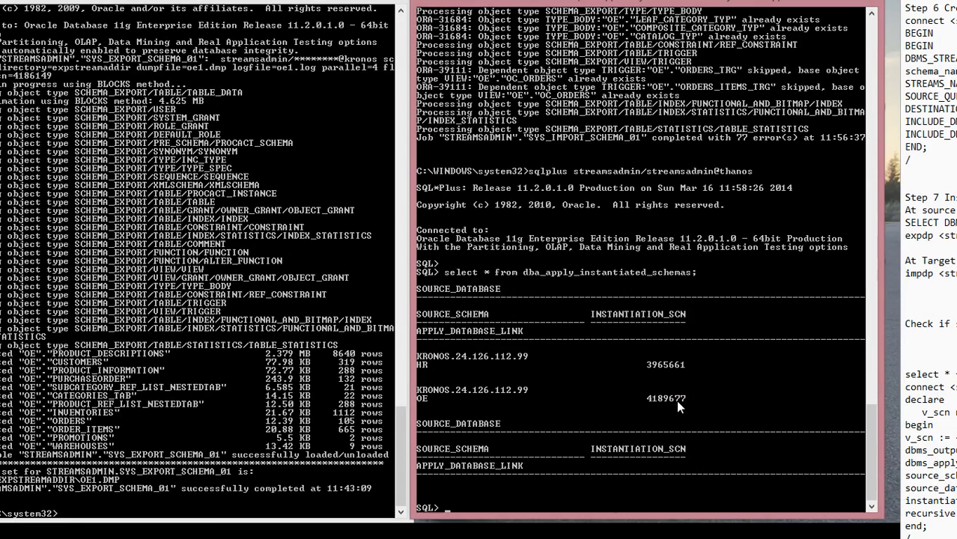
mouse_move(497, 395)
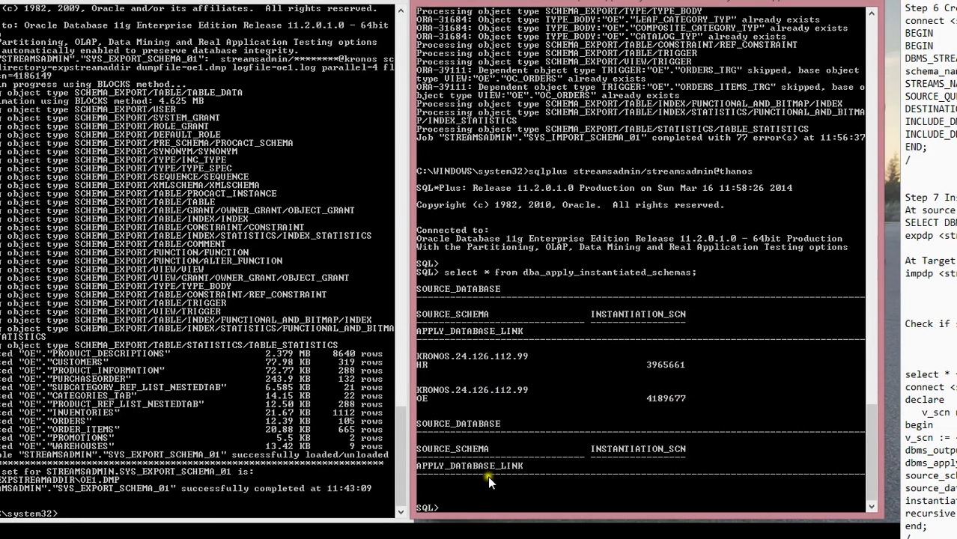
mouse_move(522, 457)
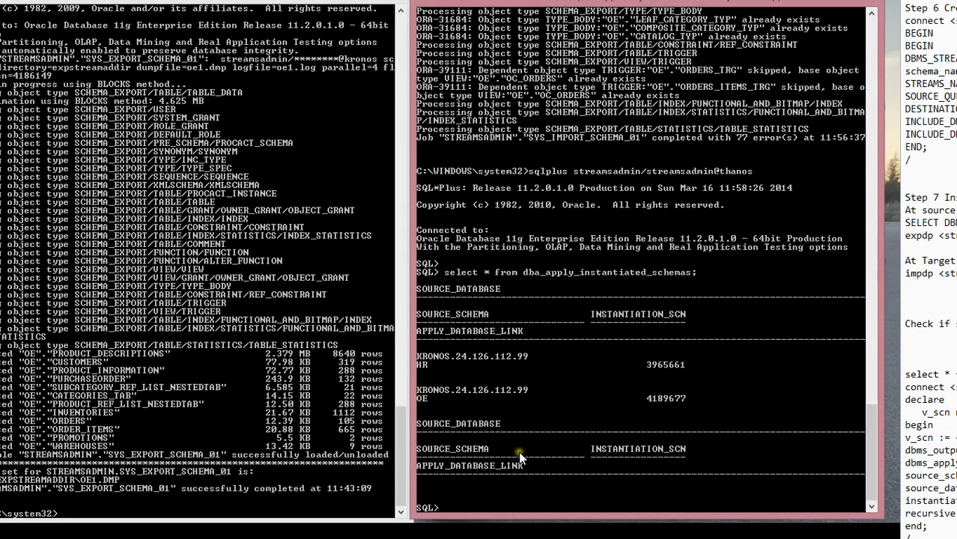
mouse_move(654, 270)
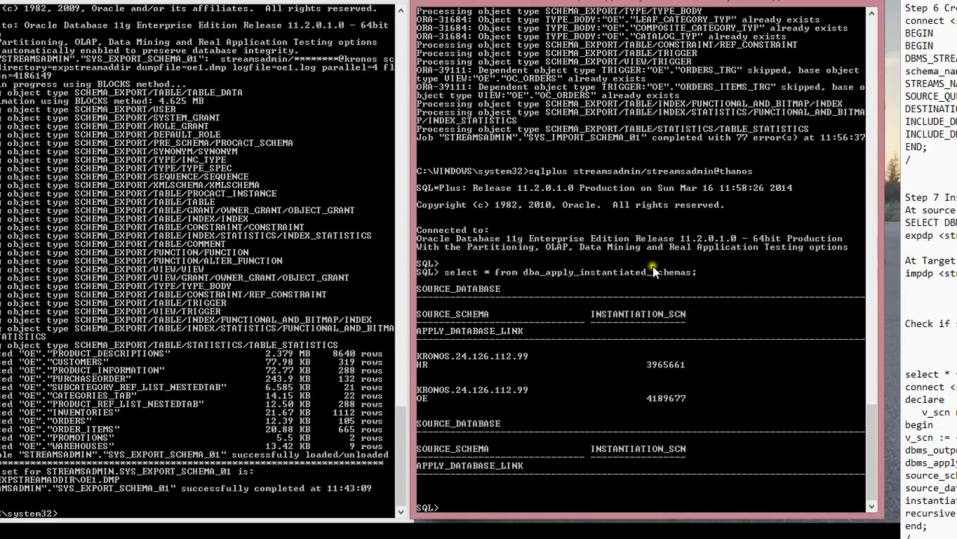
mouse_move(473, 414)
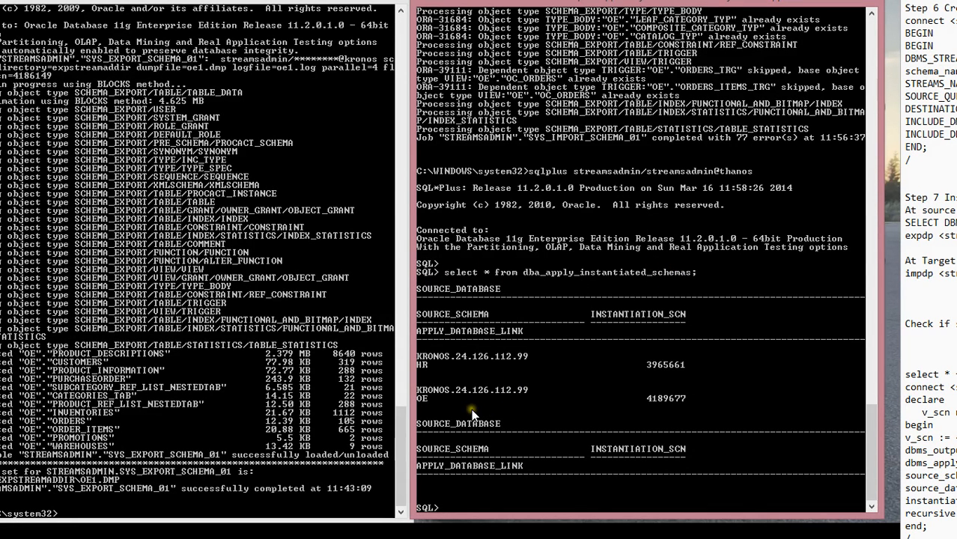
mouse_move(474, 410)
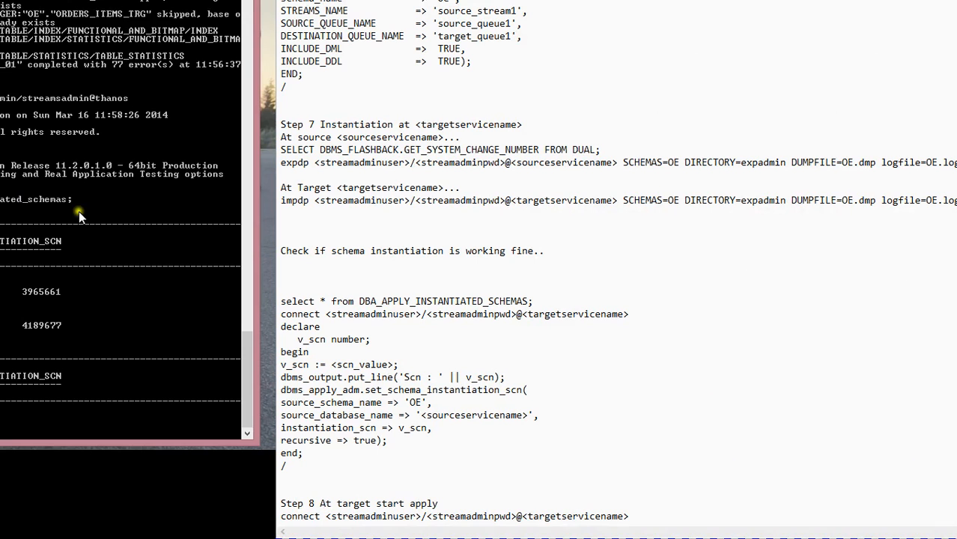
Step: Scroll the Streams notes down to Step 8 (start apply) and Step 9 (start capture)
scroll(down, 3)
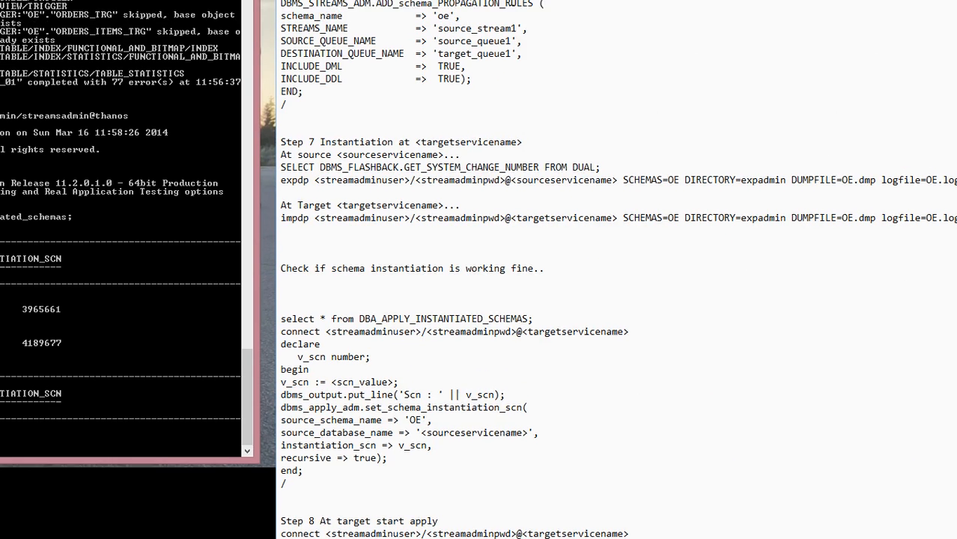
scroll(down, 3)
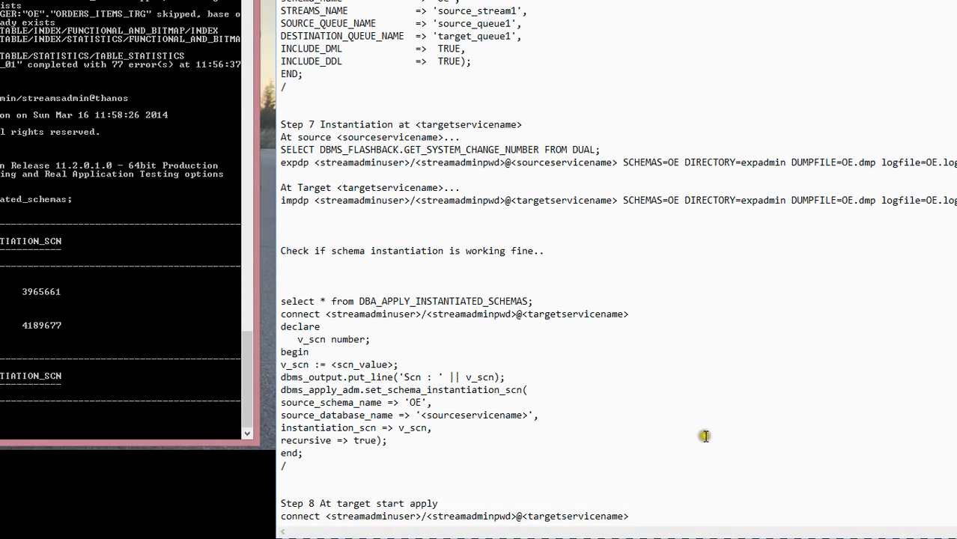
scroll(down, 3)
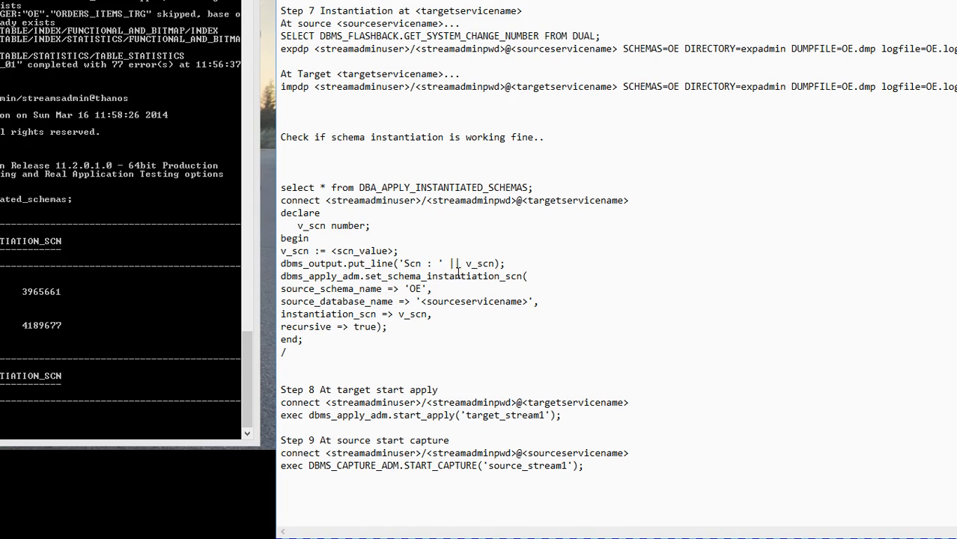
mouse_move(420, 298)
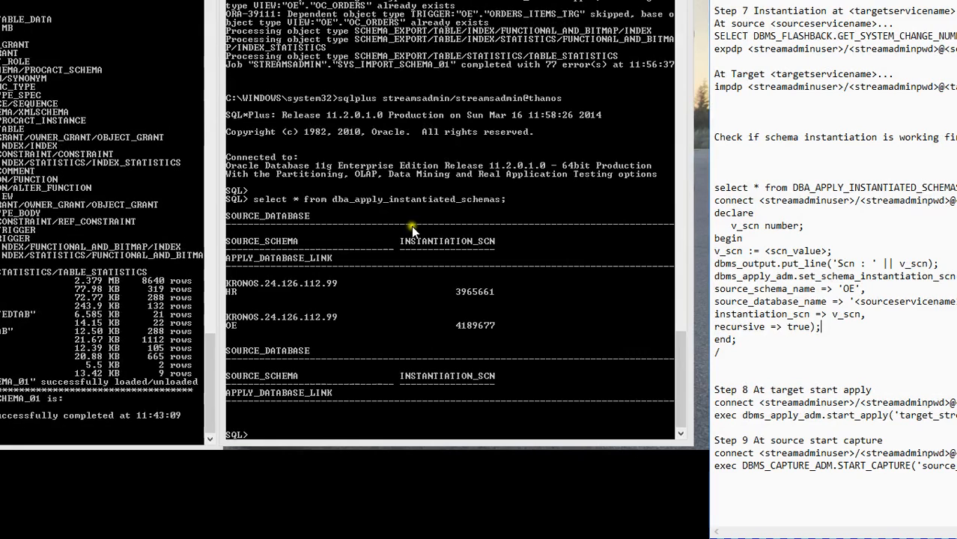
mouse_move(512, 214)
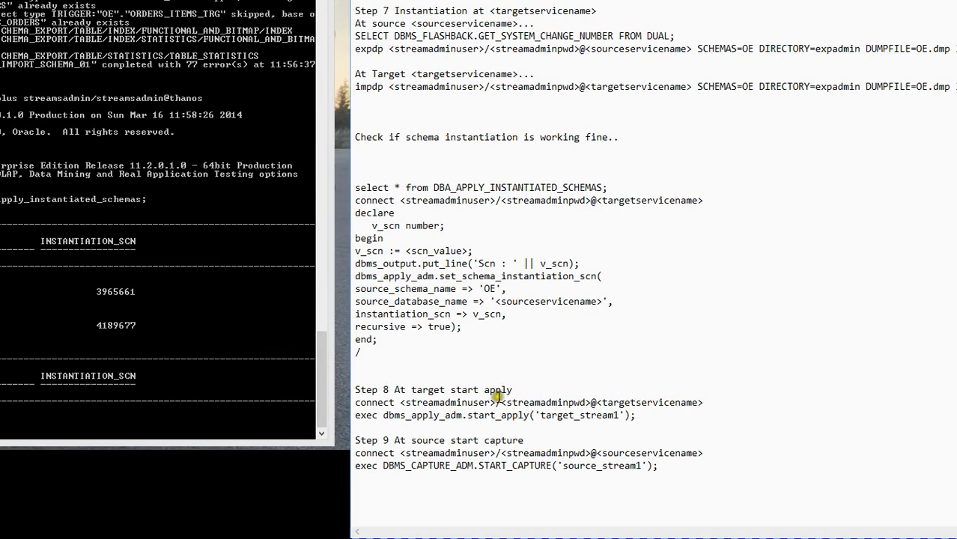
mouse_move(473, 396)
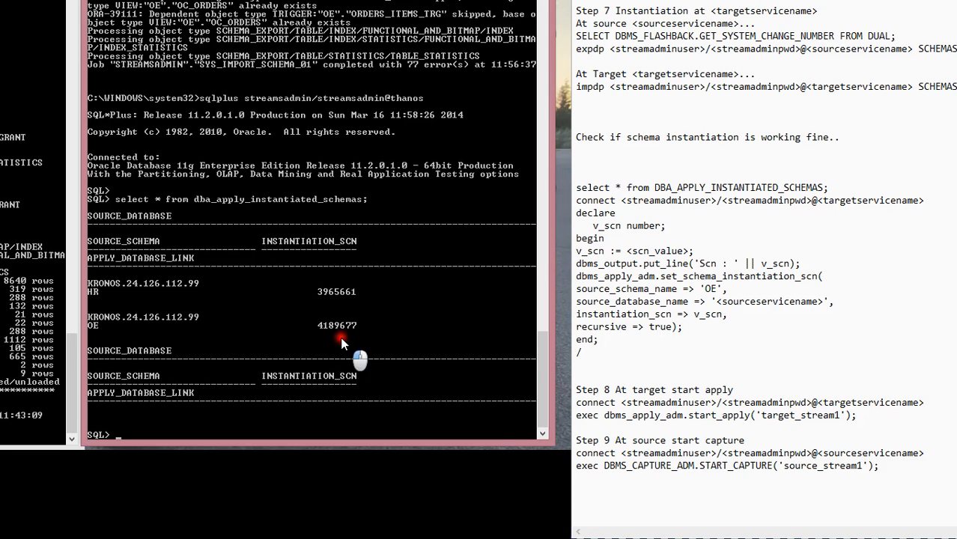
text(select)
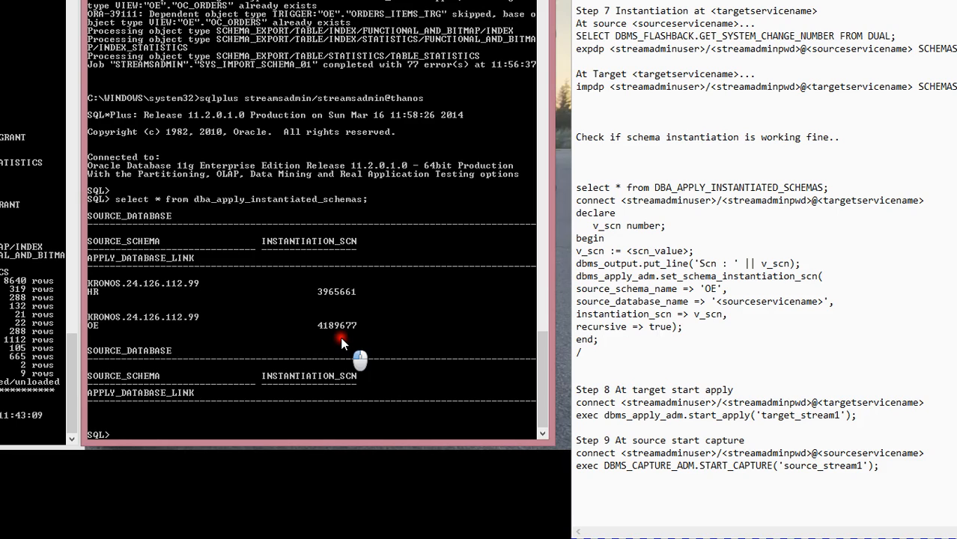
text(desc all_apply)
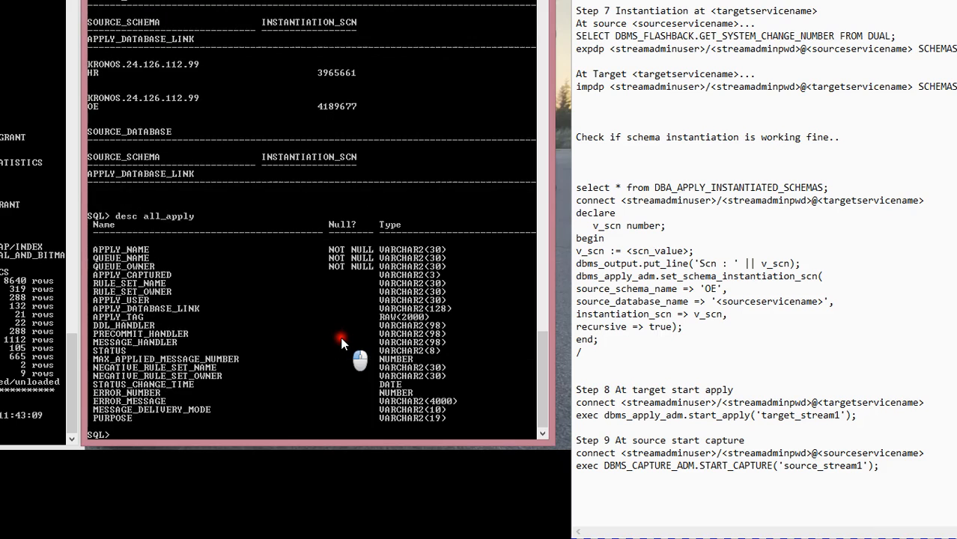
Step: Query apply_name and status from all_capture, then retype the failing query
text(select)
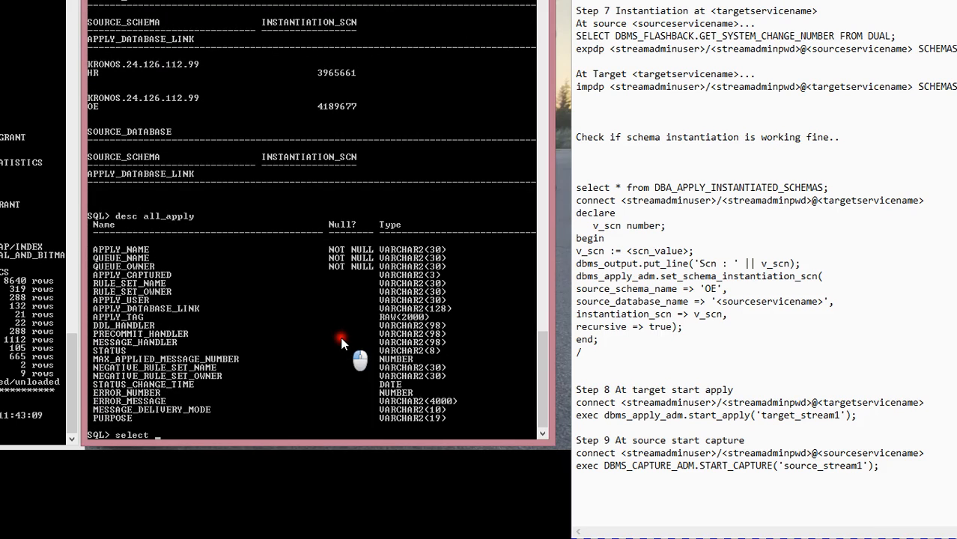
text(apply_name)
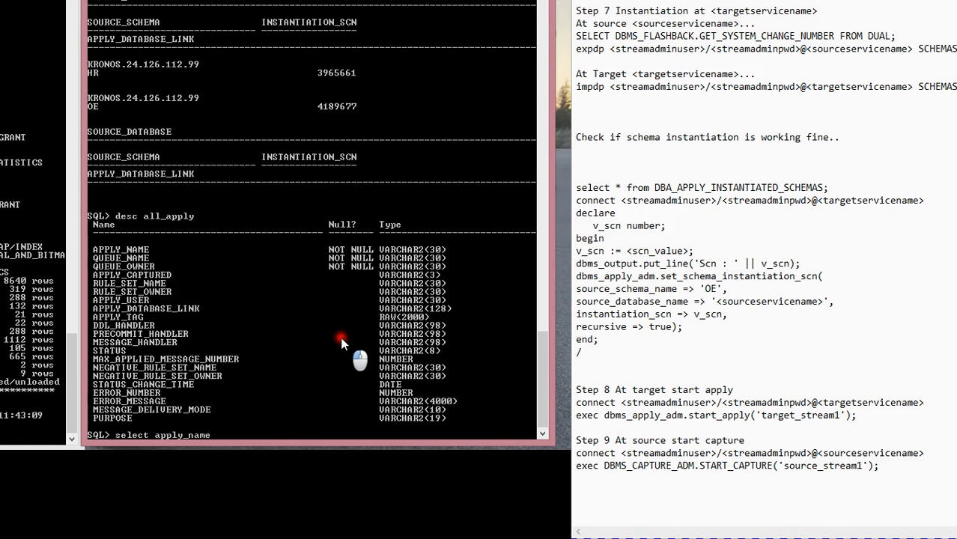
text(, sta)
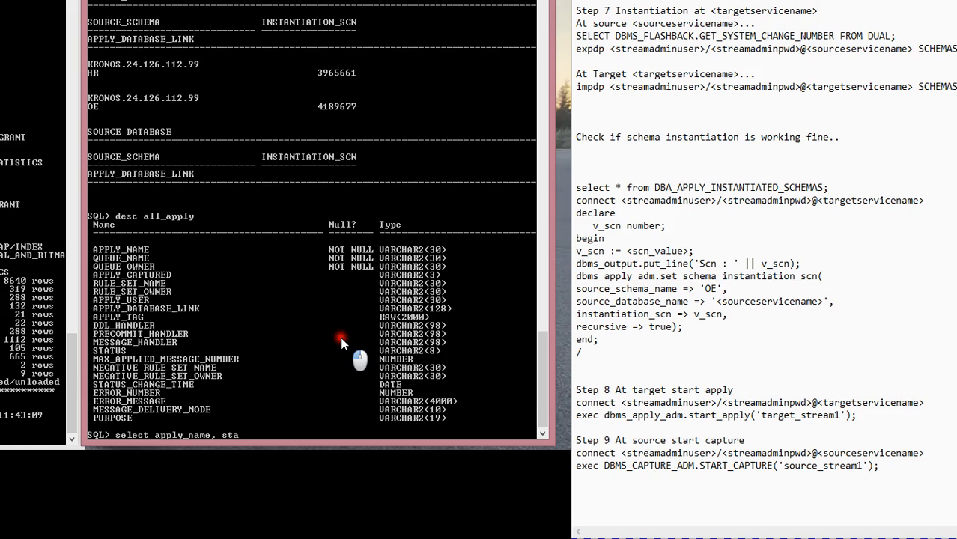
text(tus)
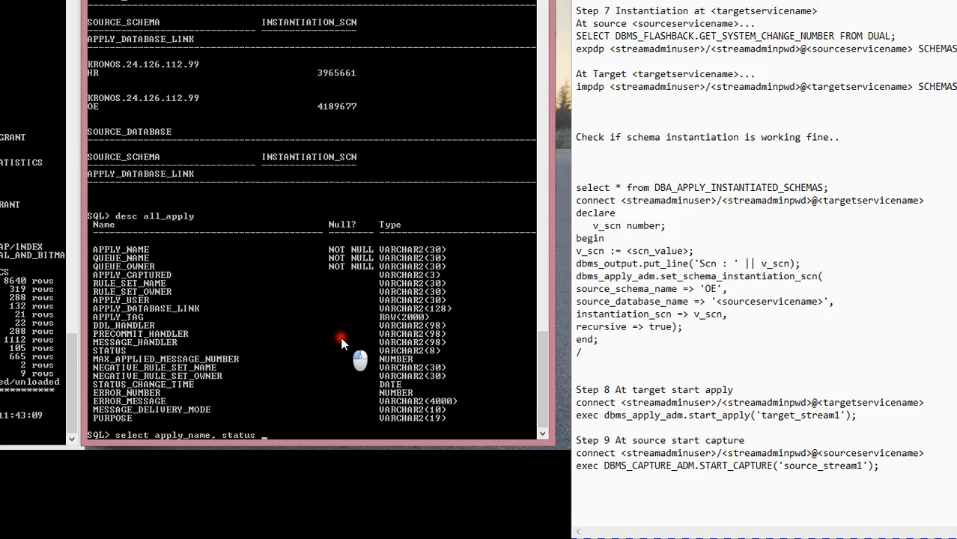
text(from)
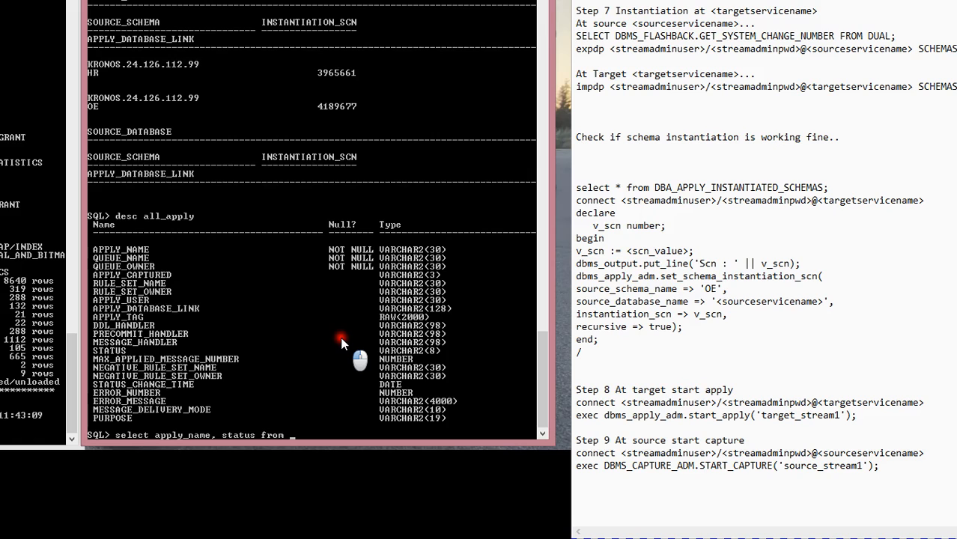
text(all_capture;)
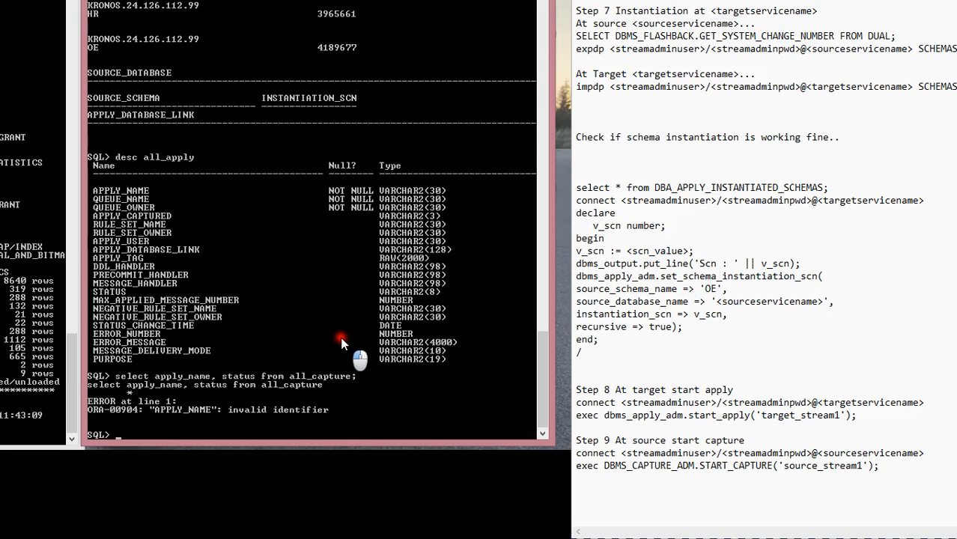
text(select apply_name, status from_all_capture;)
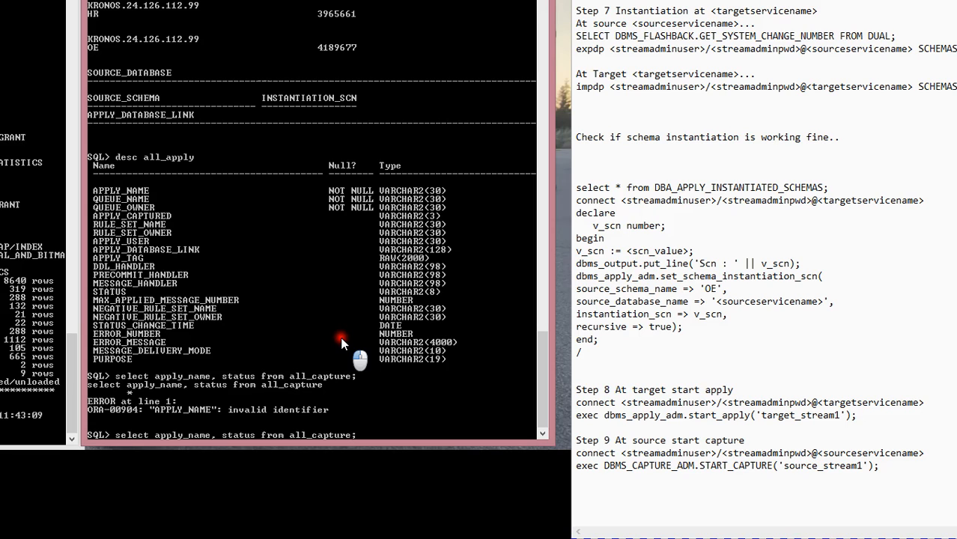
mouse_move(333, 352)
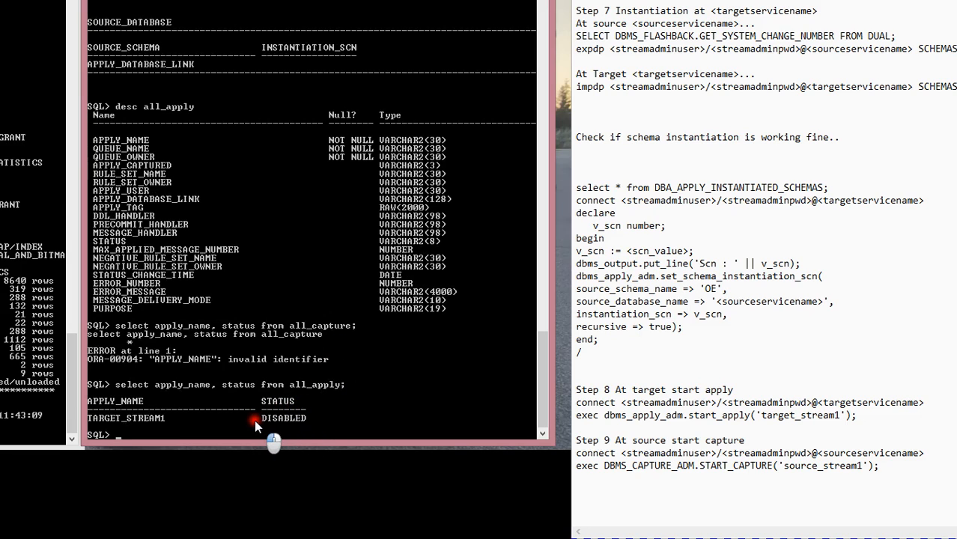
Step: Run exec dbms_apply_adm.start_apply('target_stream1') to enable TARGET_STREAM1
text(exec dbms)
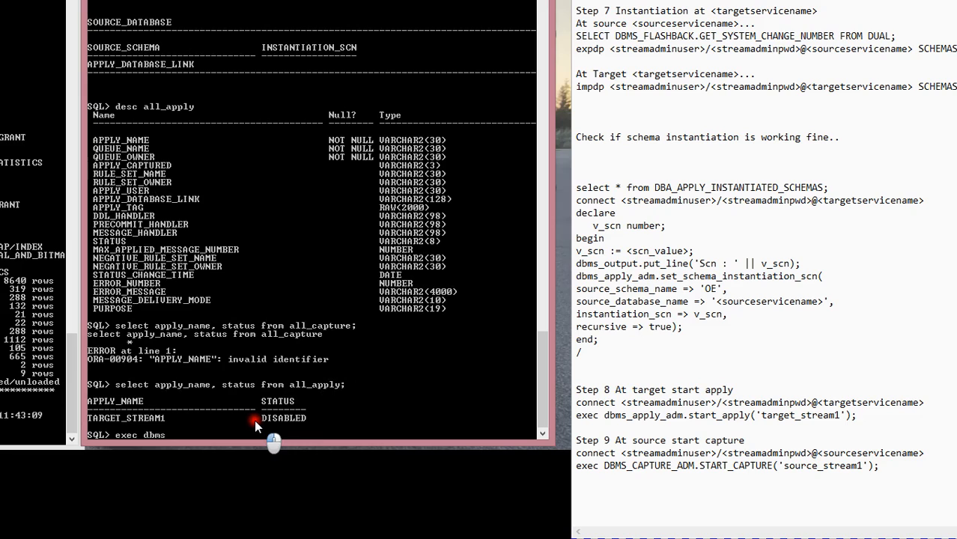
text(_apply_adm.)
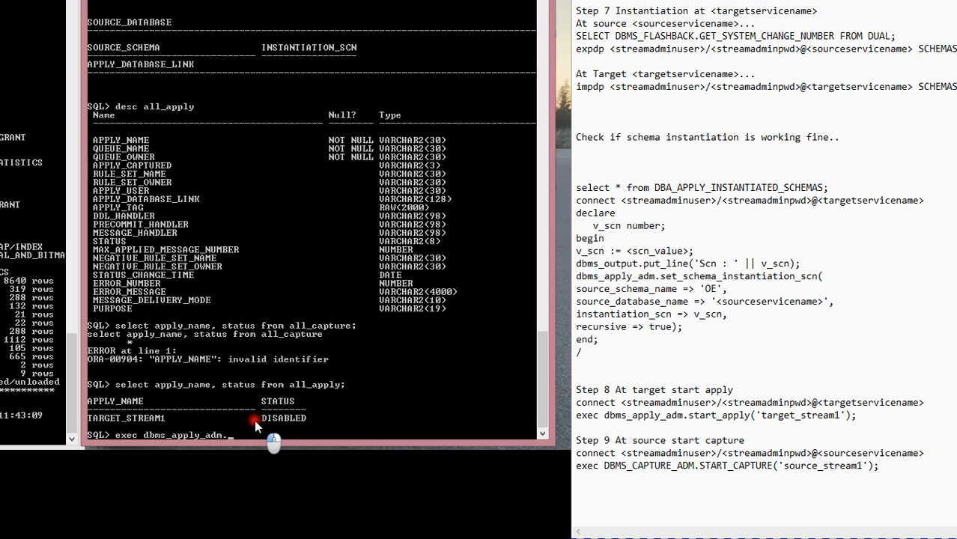
text(start)
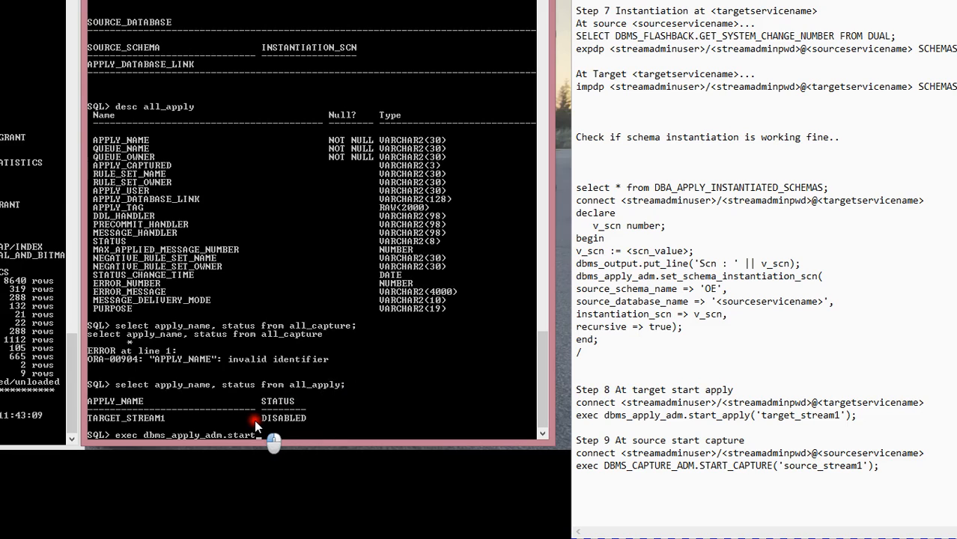
text(apply)
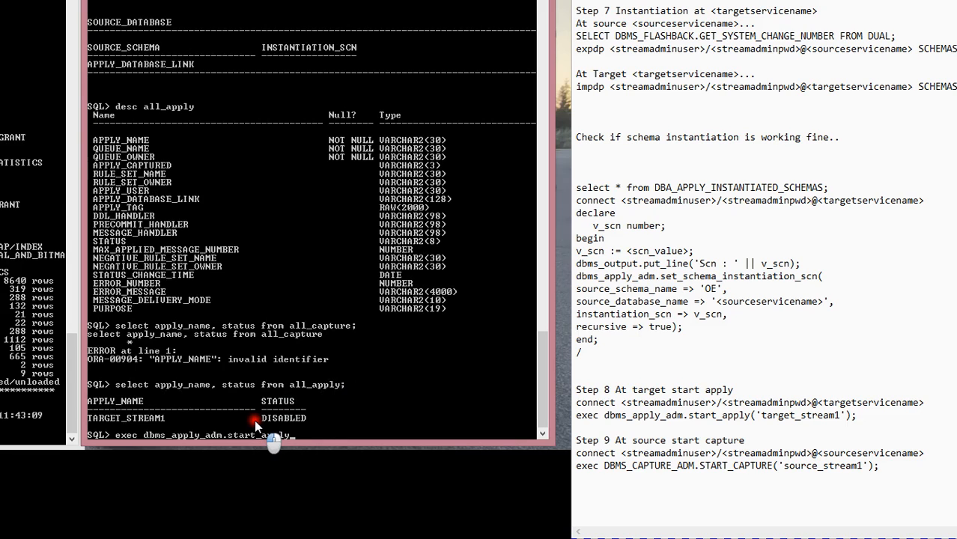
text((')
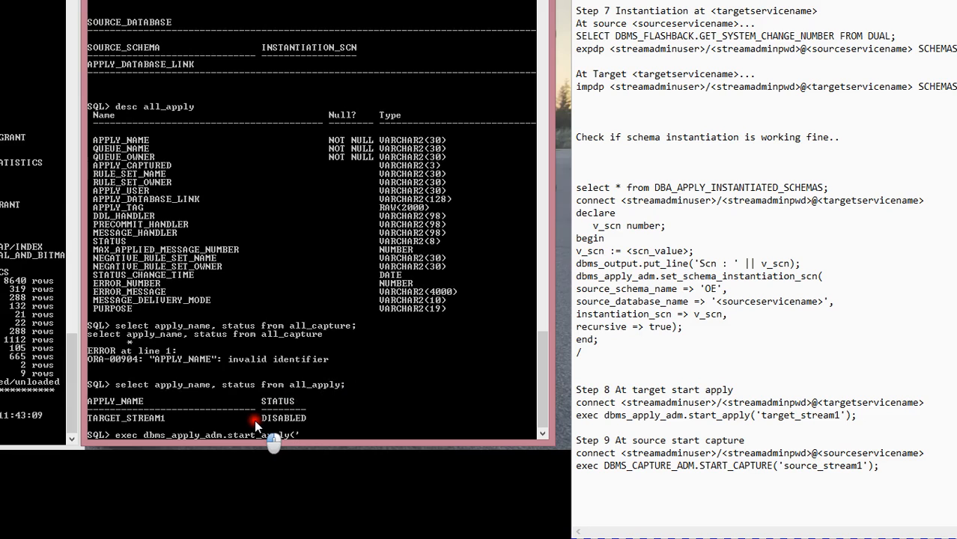
text(target_stream1)
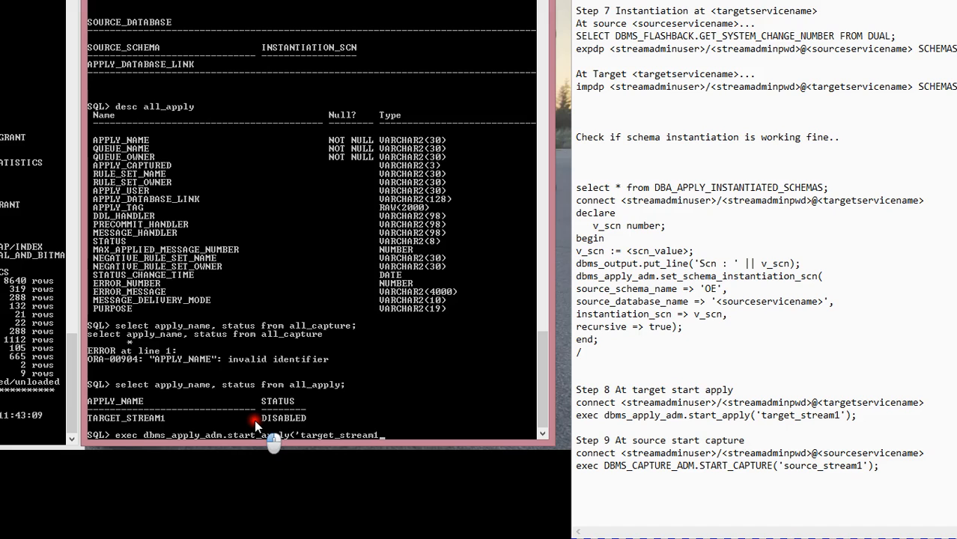
text(');)
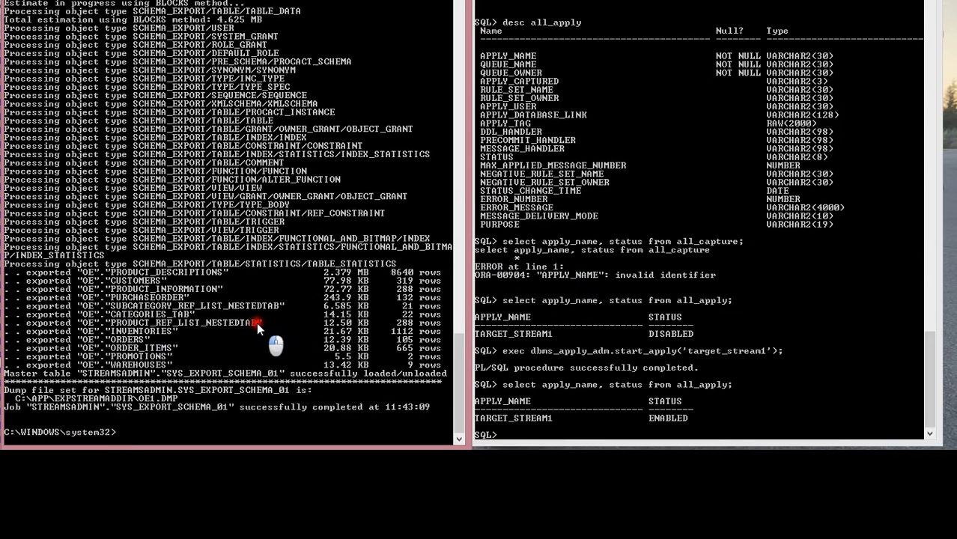
text(sqlp)
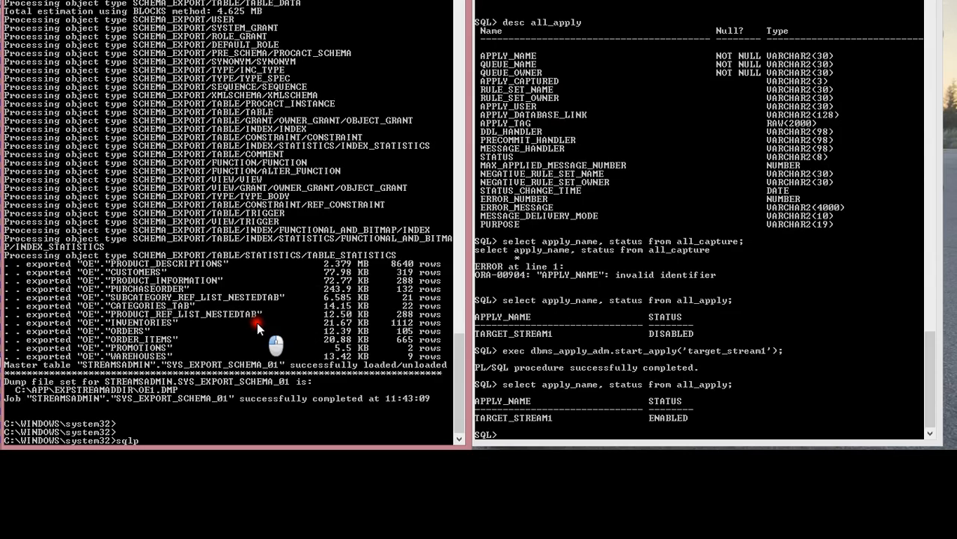
text(lus streamsadmin)
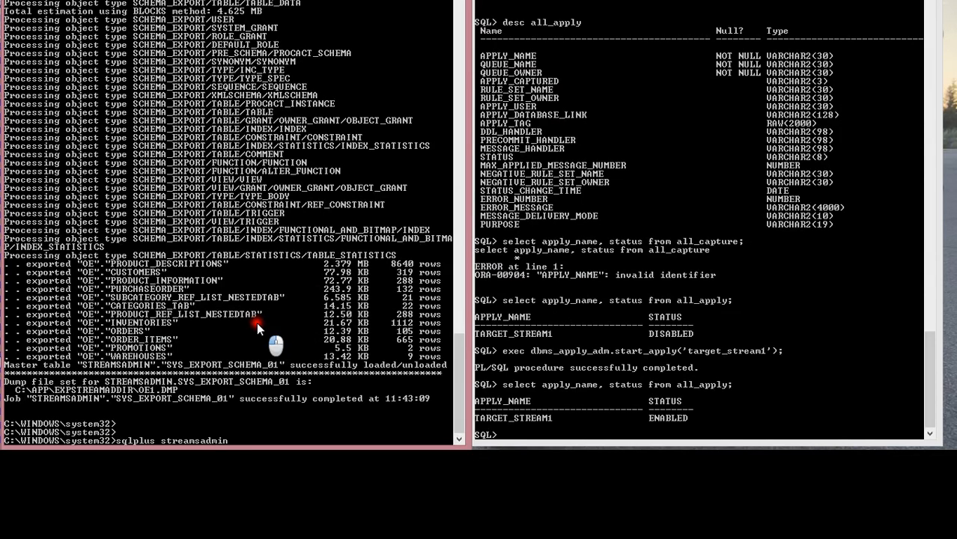
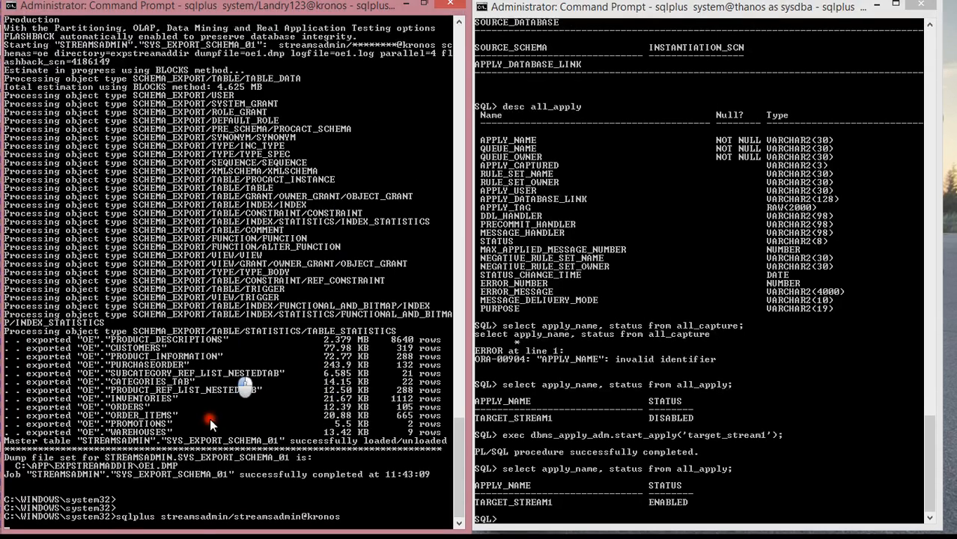
mouse_move(262, 375)
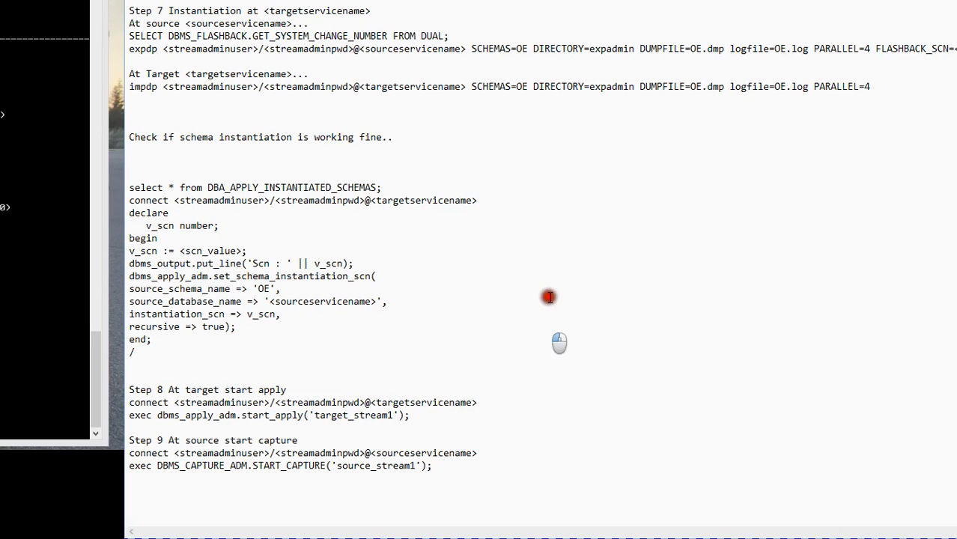
mouse_move(549, 288)
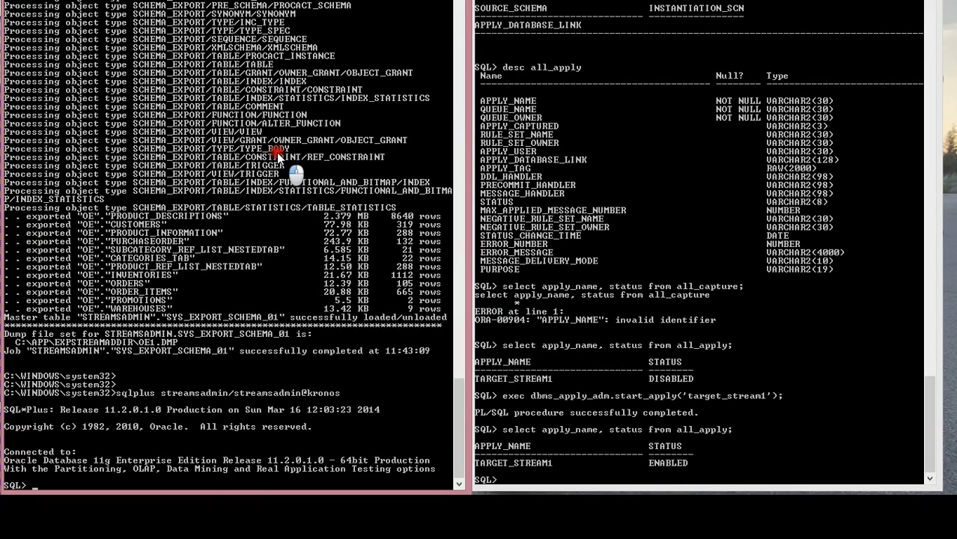
Step: Describe all_capture and query capture_name and status, showing SOURCE_STREAM1 as DISABLED
text(ex)
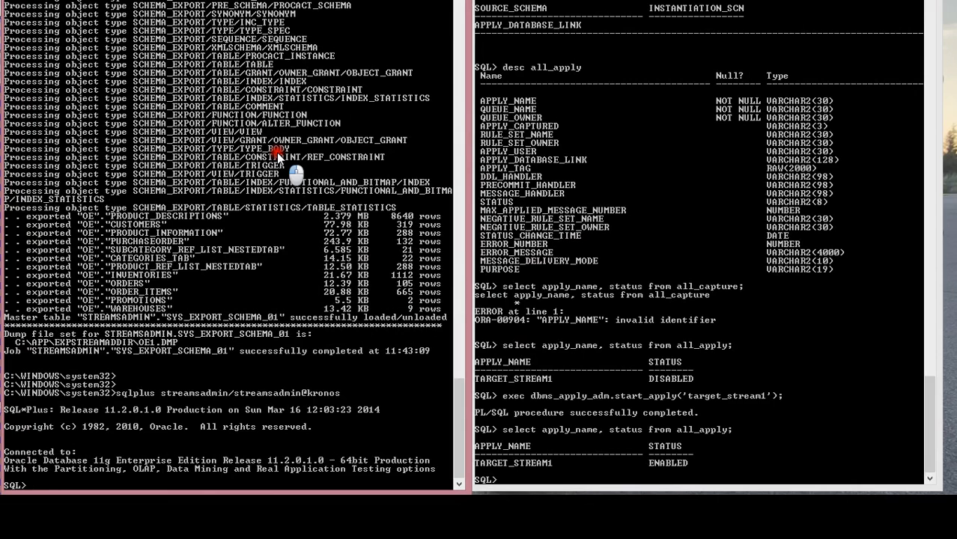
text(desc all-capture)
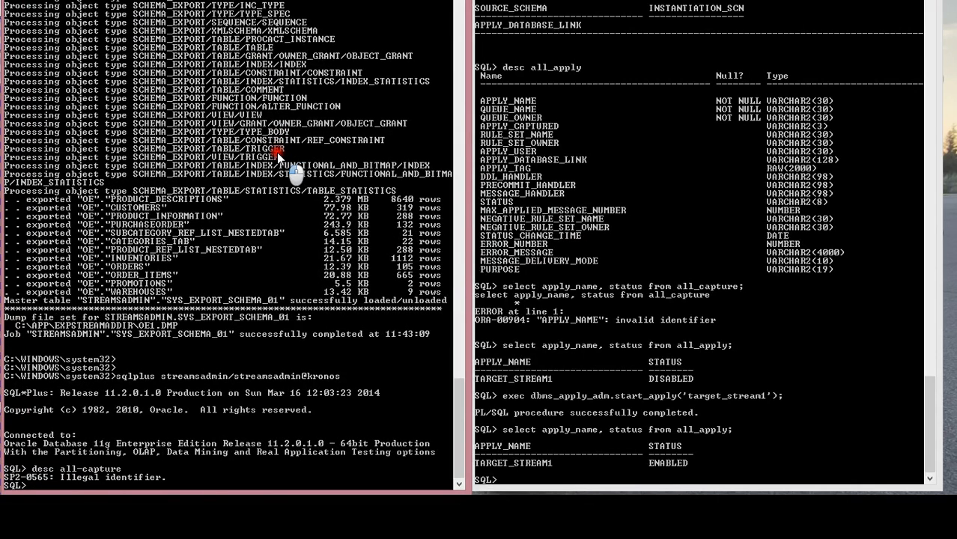
text(desc all-capture)
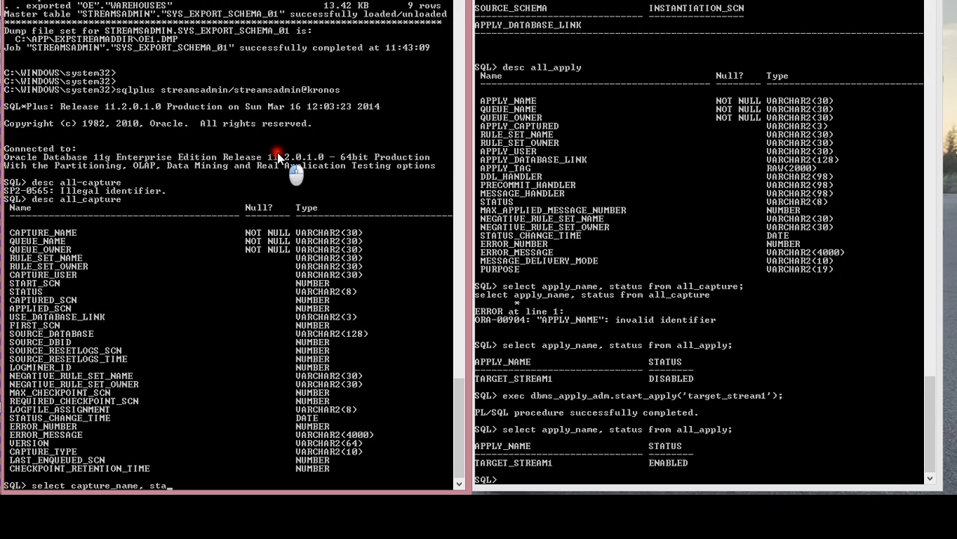
text(tus from all_capture;)
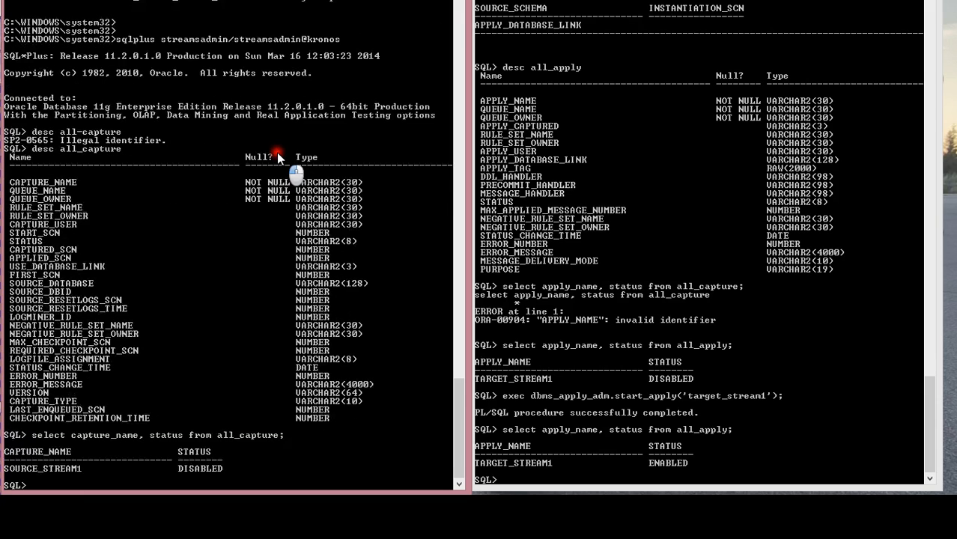
text(exec)
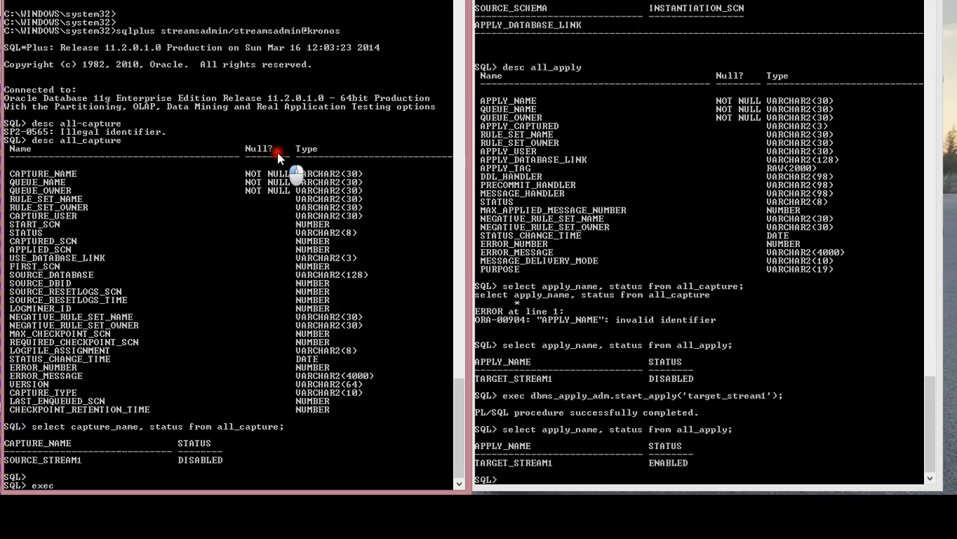
Step: Run exec dbms_capture_adm.start_capture('source_stream1') so SOURCE_STREAM1 becomes ENABLED
text(dbms)
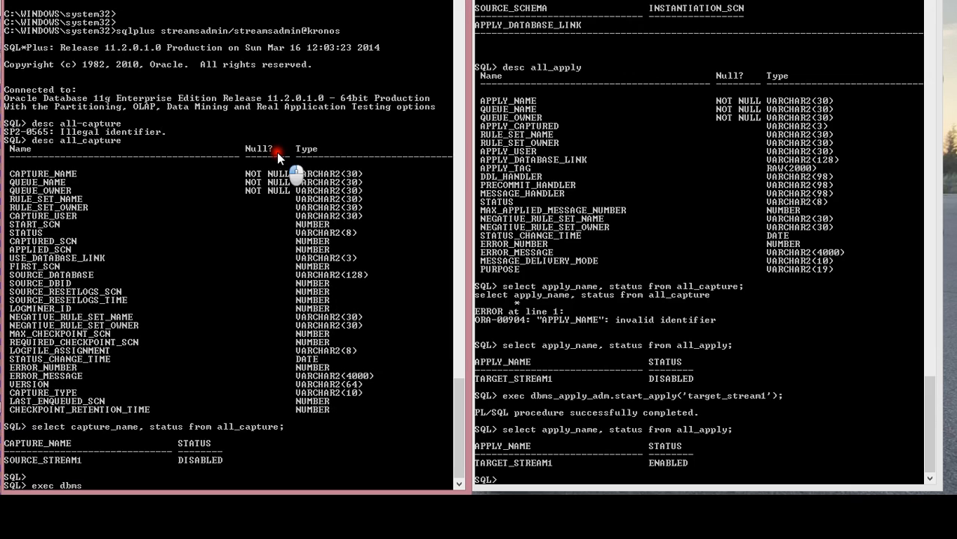
text(_a)
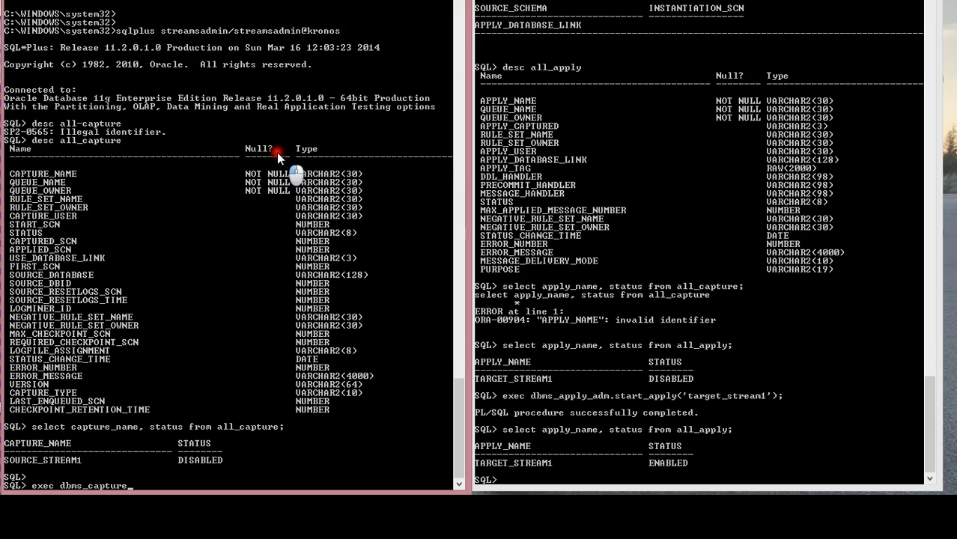
text(_adm.)
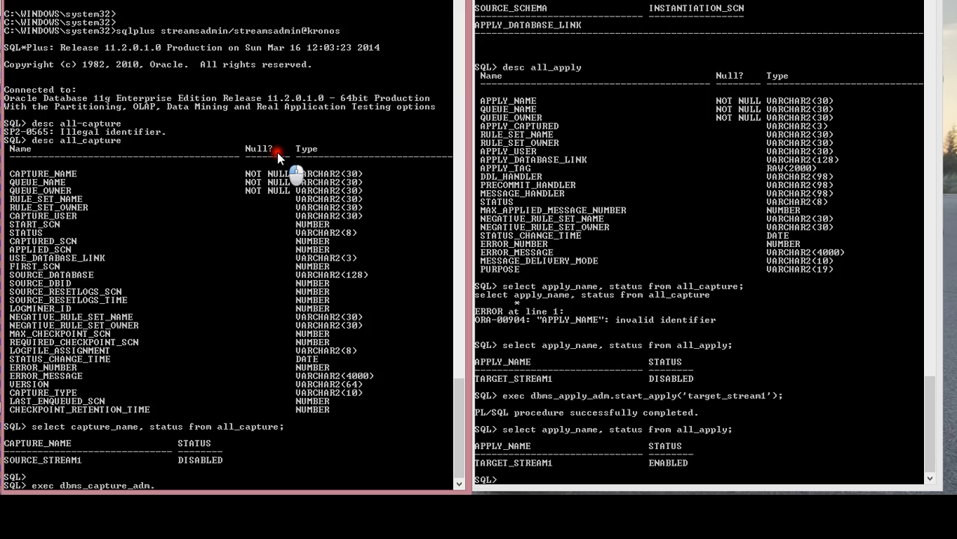
text(start_)
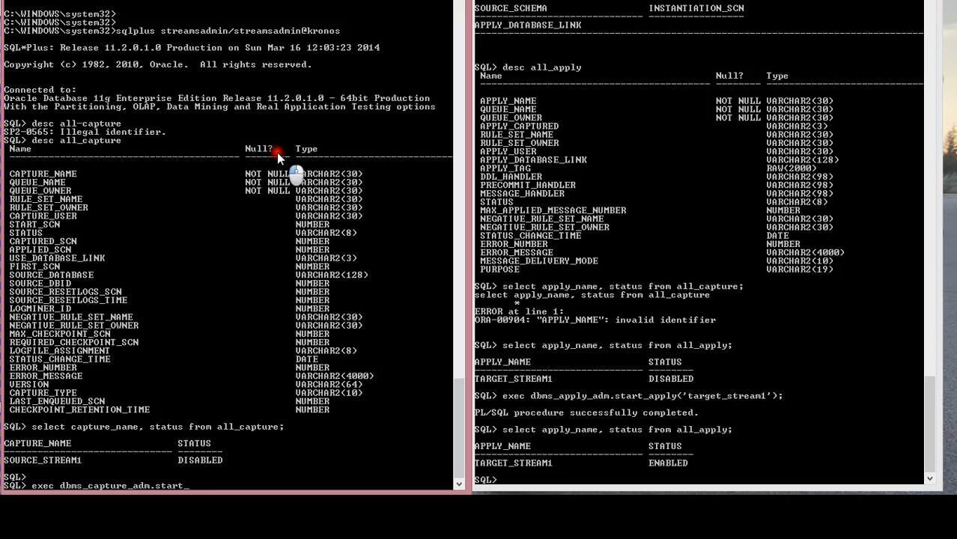
text(capture(')
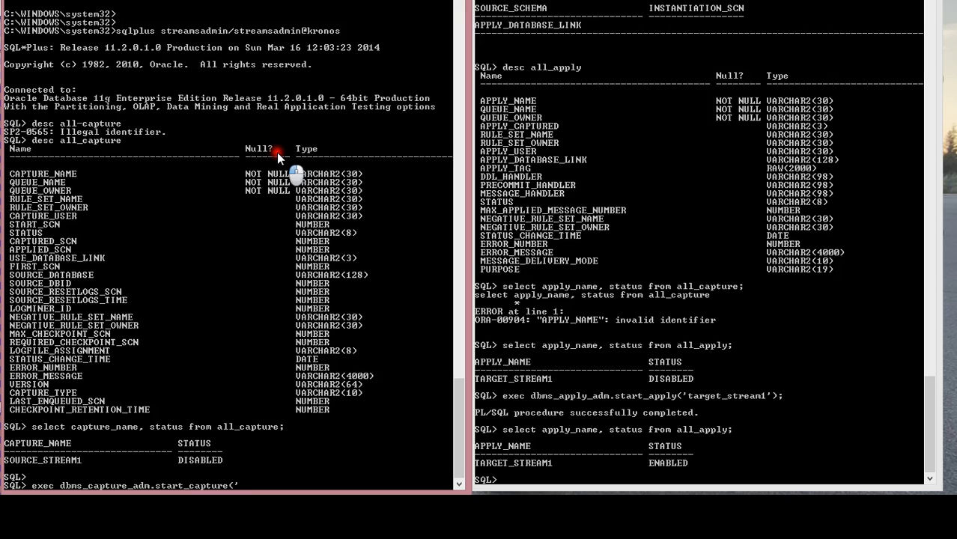
text(source_stream1');)
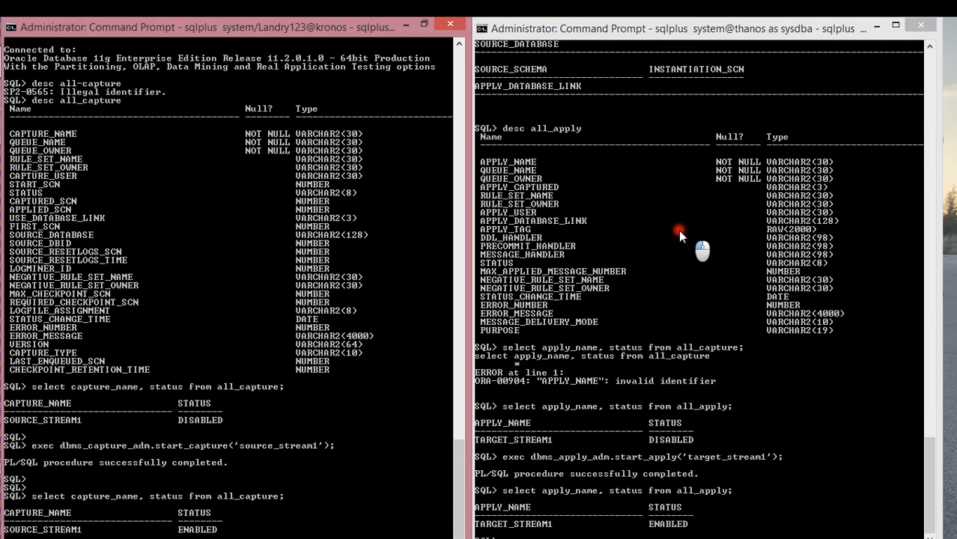
mouse_move(670, 263)
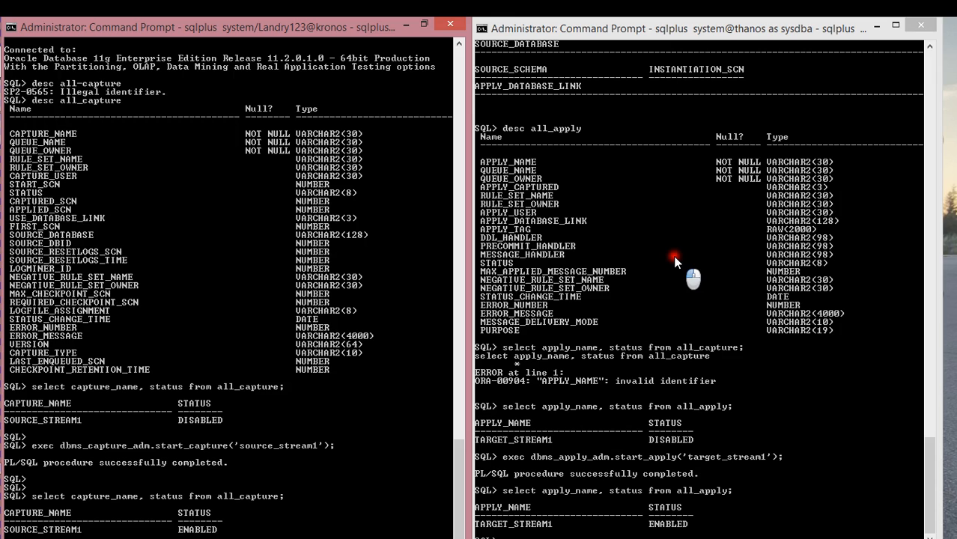
mouse_move(669, 259)
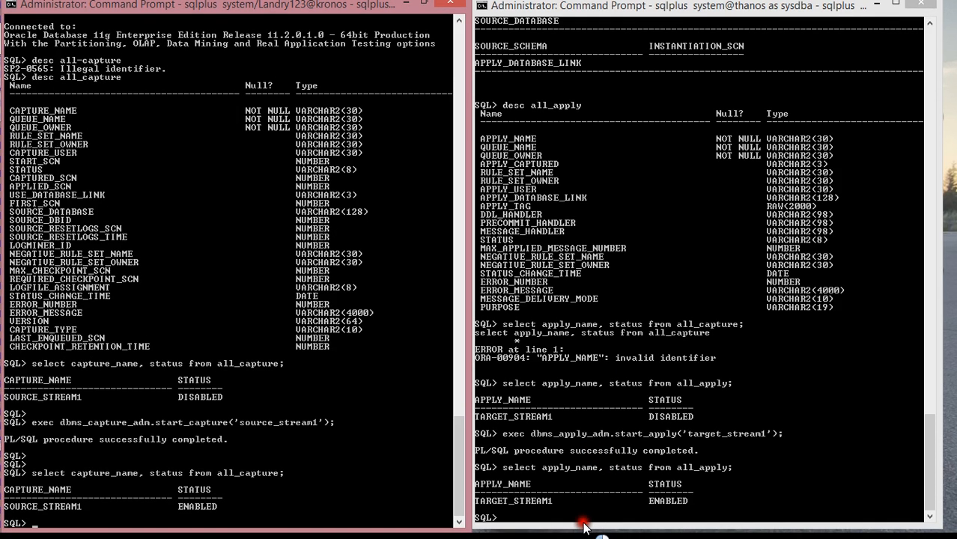
mouse_move(662, 368)
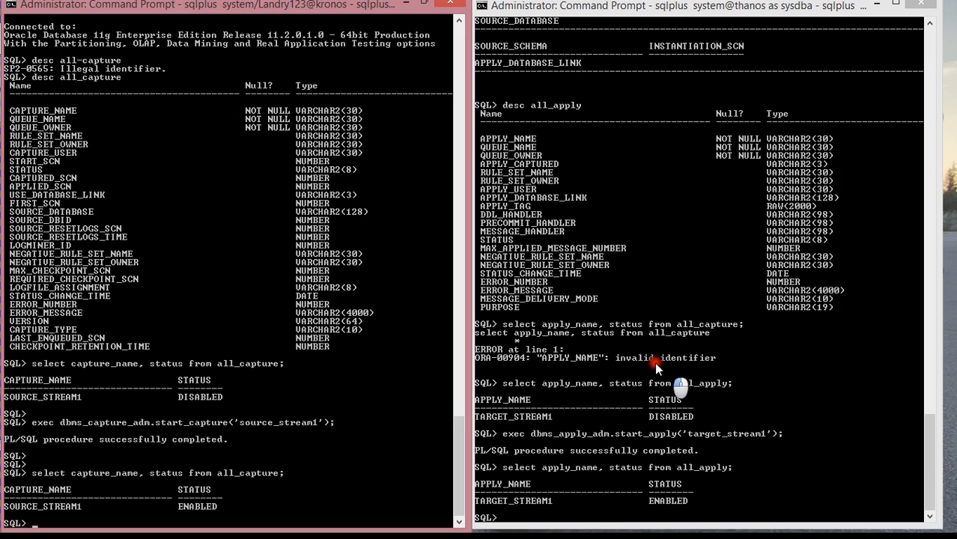
mouse_move(425, 287)
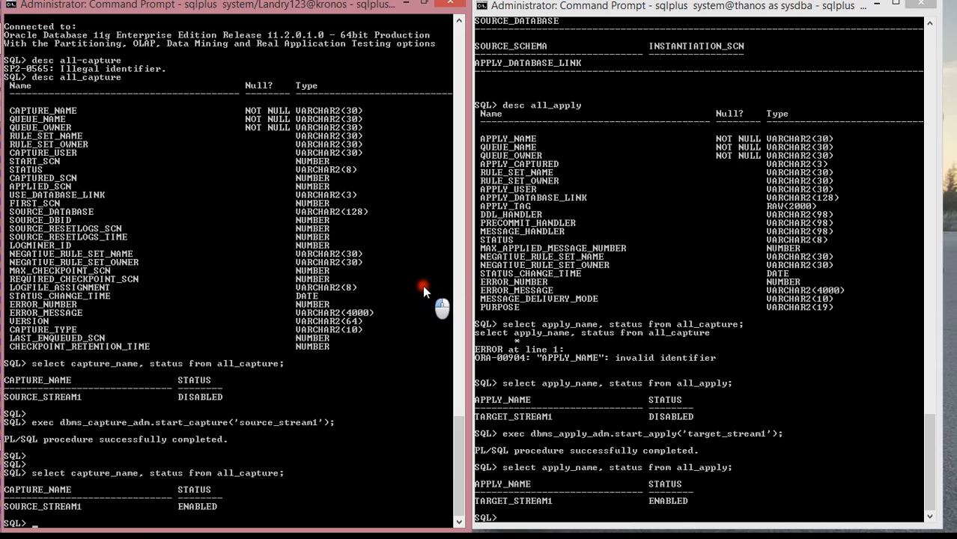
mouse_move(344, 281)
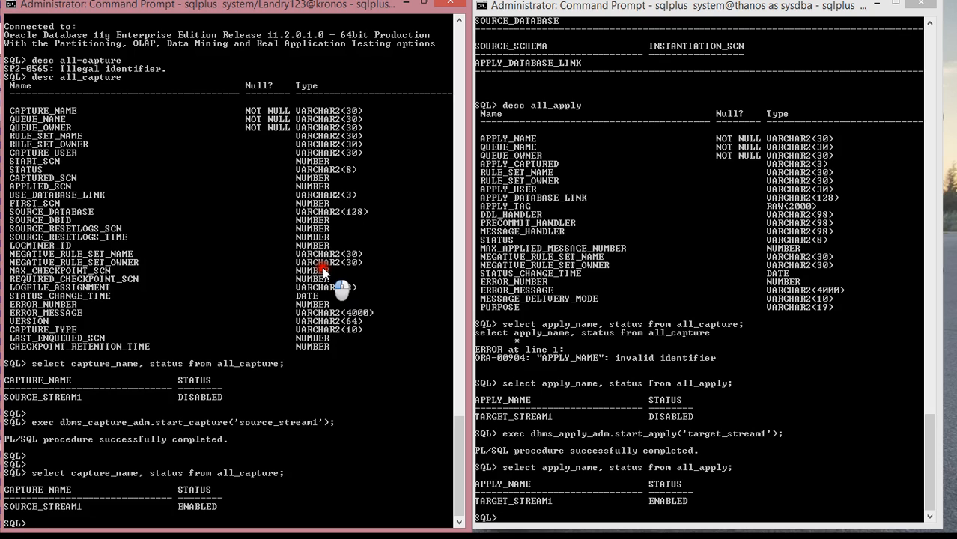
mouse_move(220, 242)
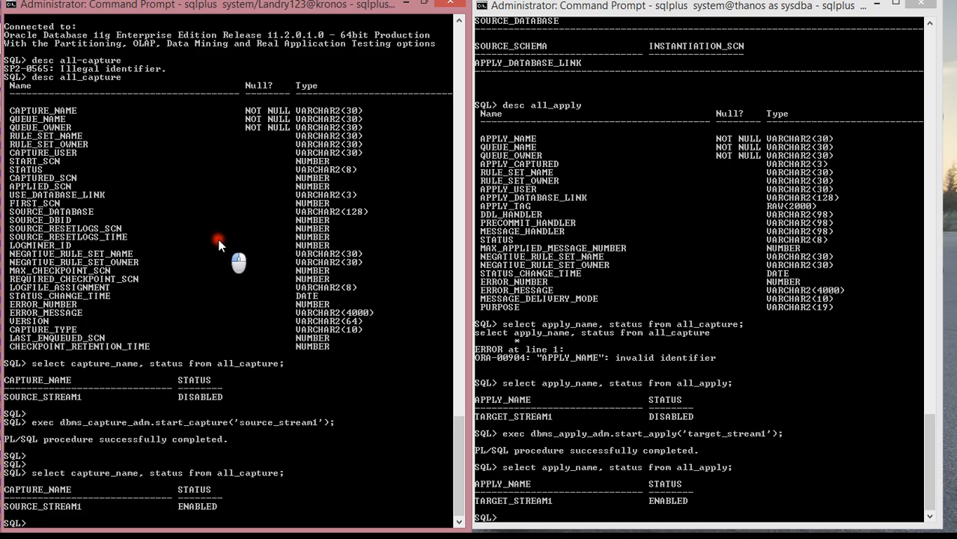